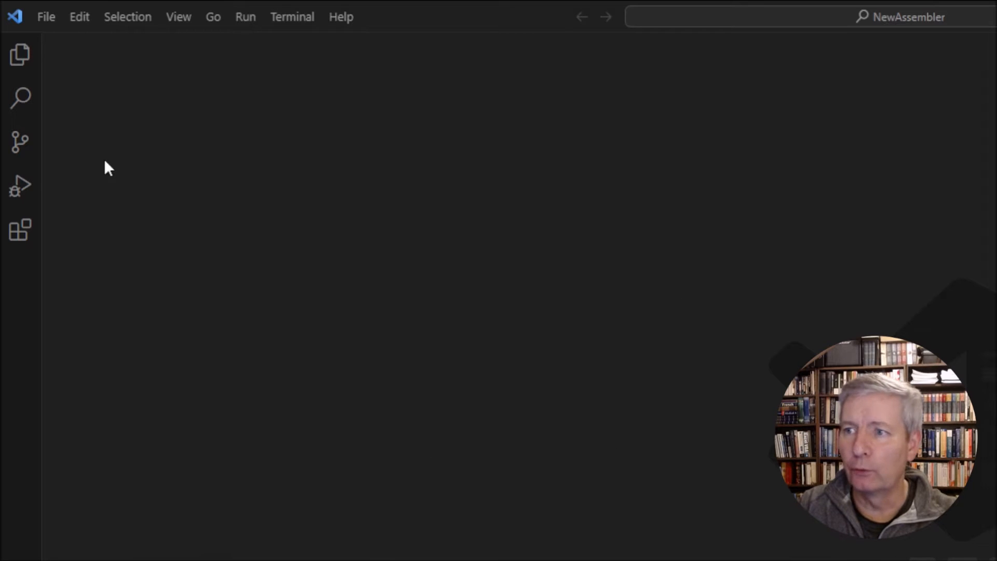
Step: Create a new file in the asm folder named add_2_num.asm
click(19, 54)
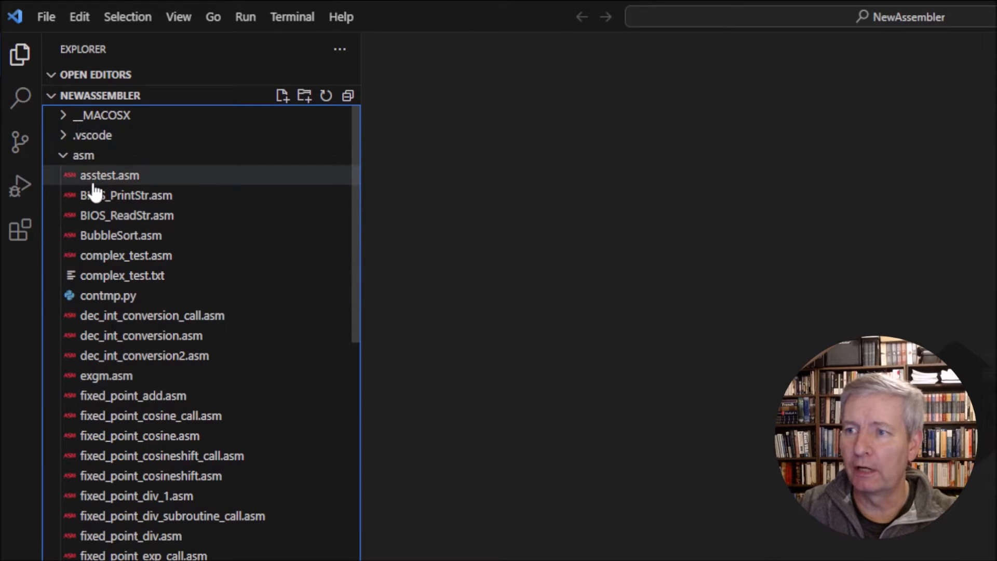
right_click(82, 155)
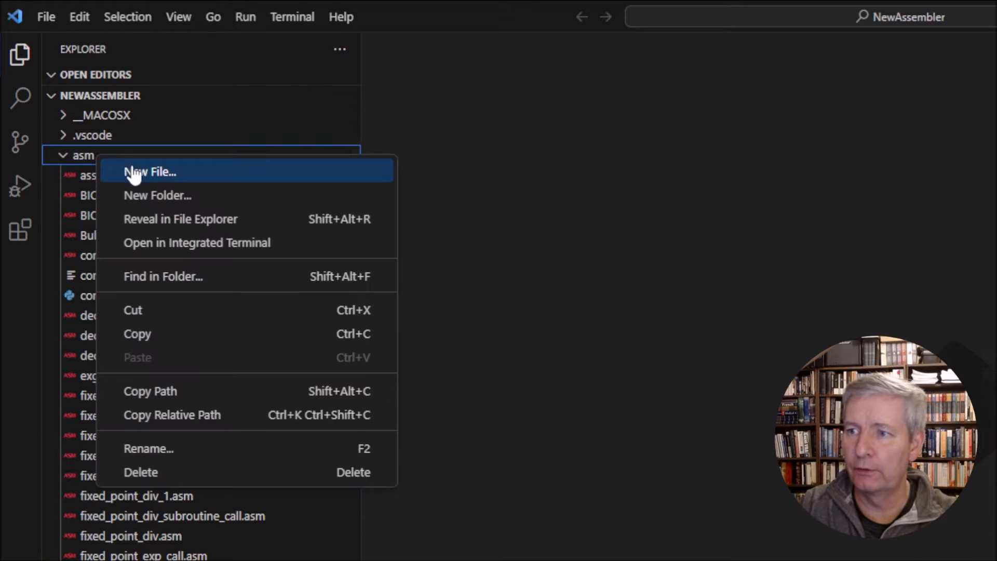
click(150, 172)
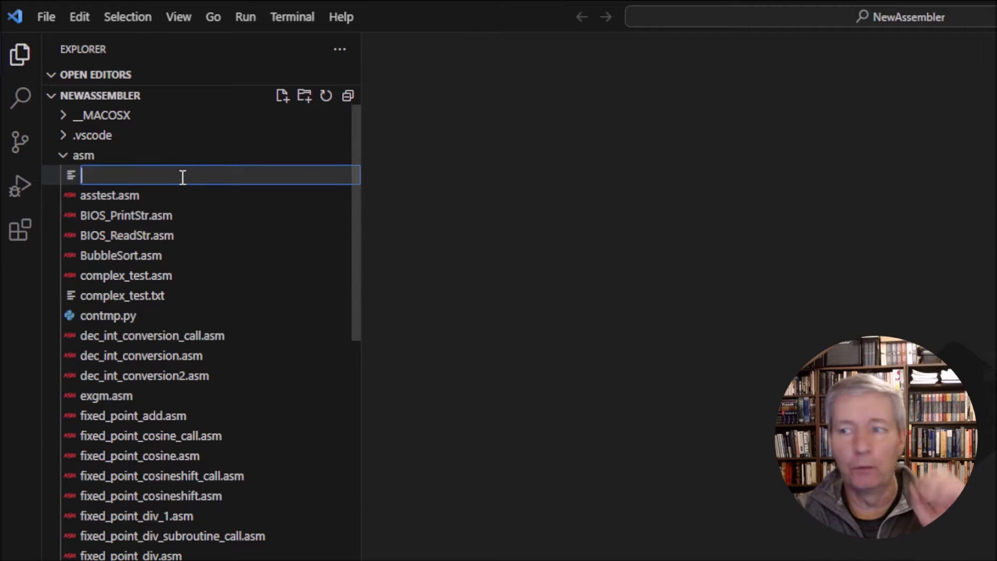
text(add)
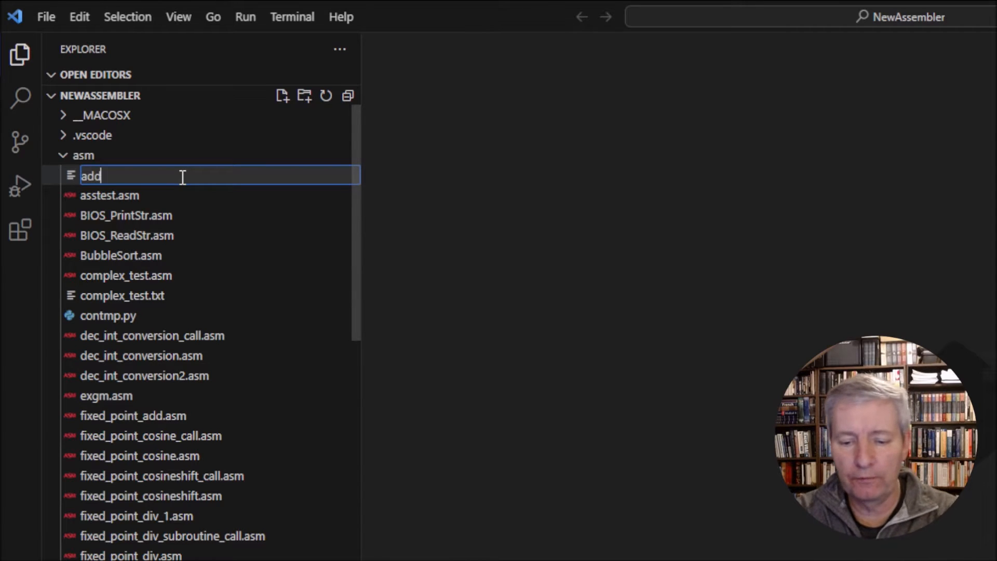
text(_2_num)
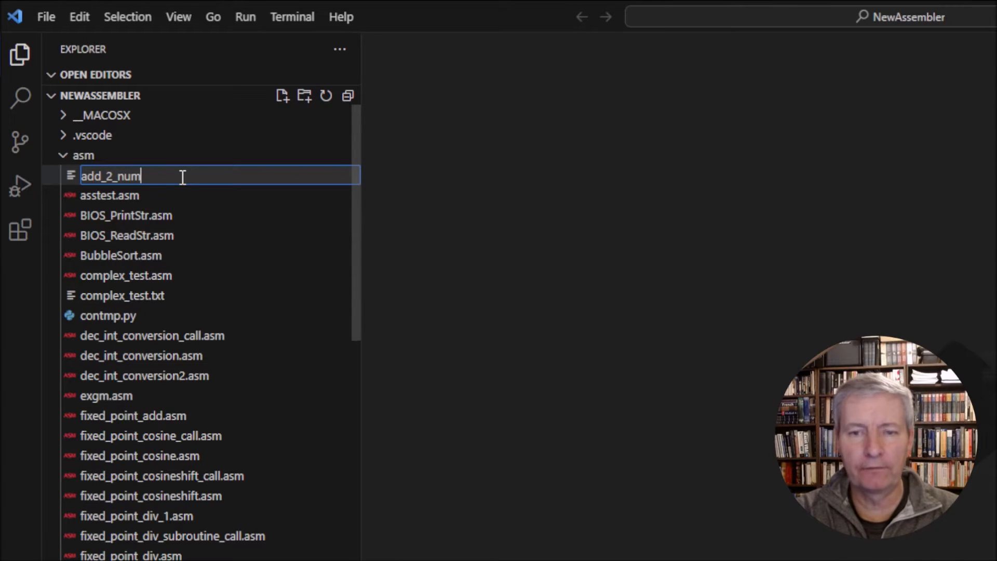
text(.a)
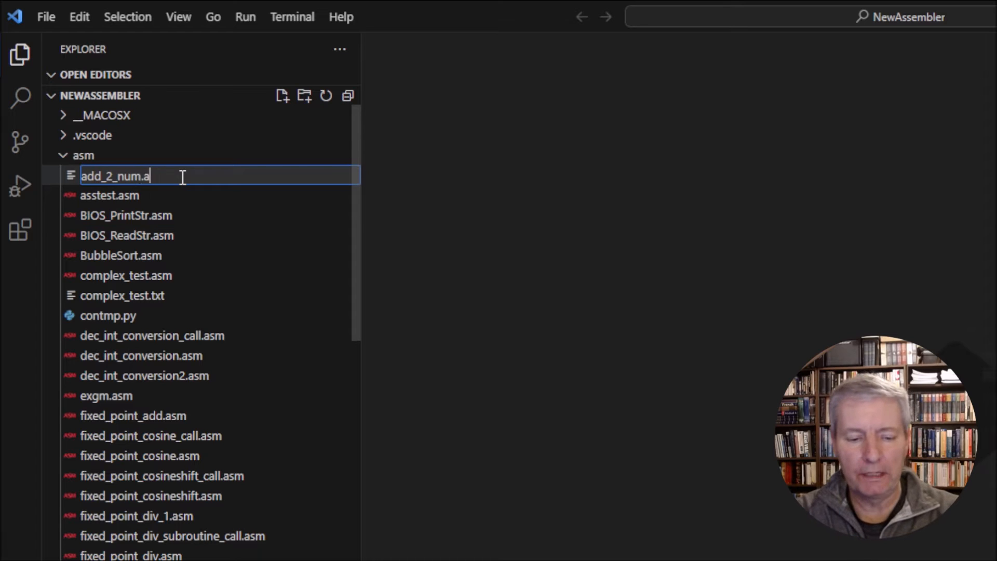
text(sm)
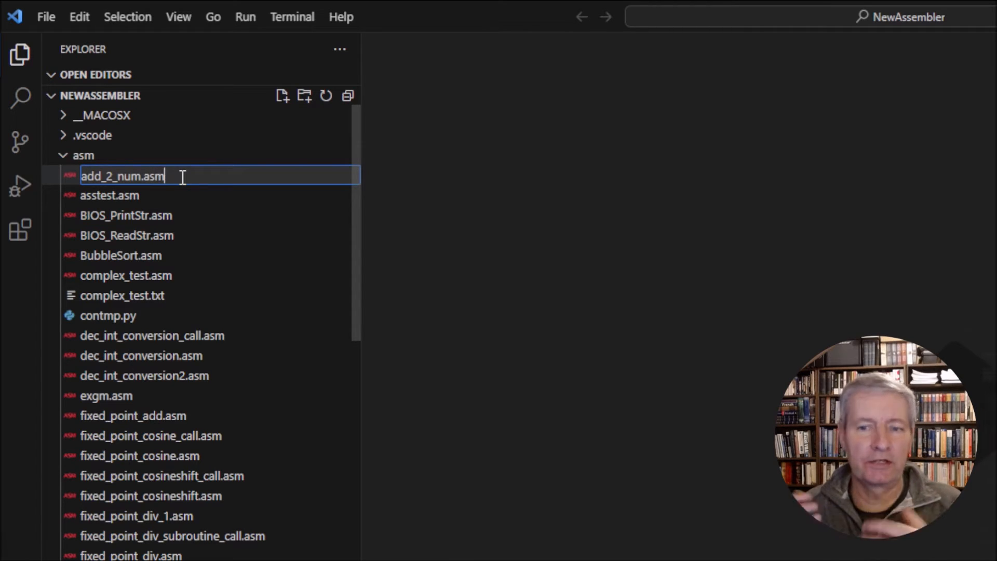
Step: Confirm the file name and write the comment "; add 2 numbers" on line 1
key(Enter)
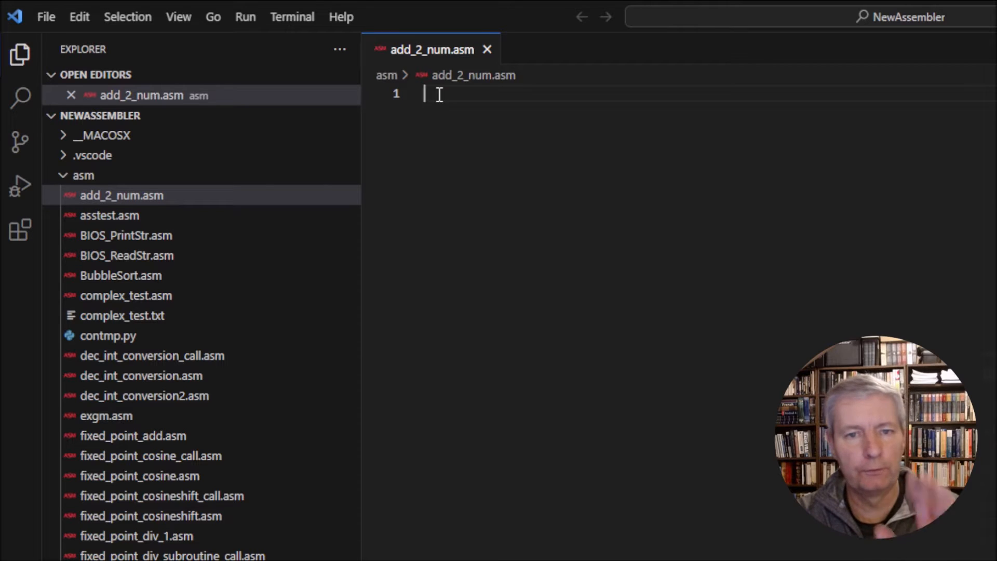
text(;)
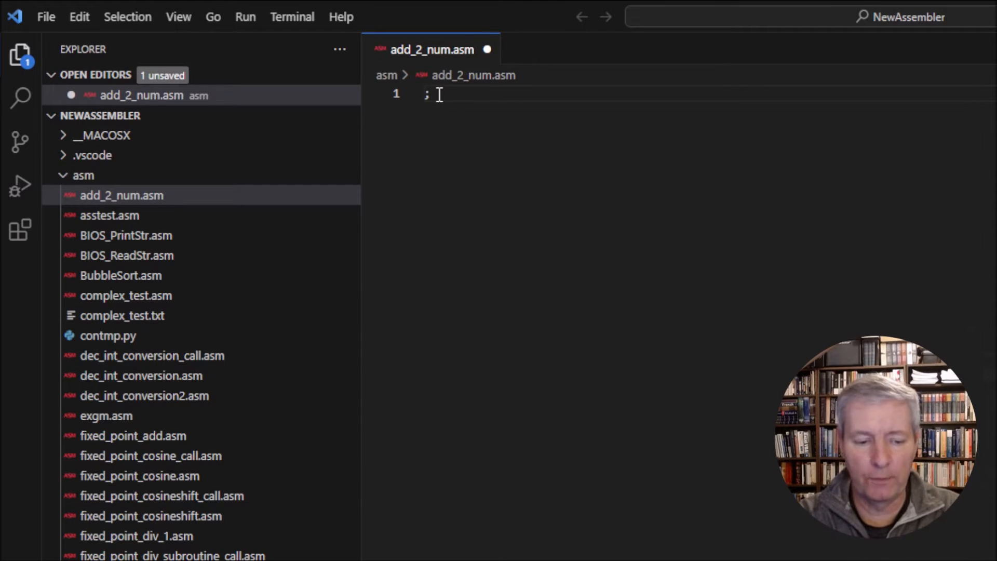
text(add 2 numbers)
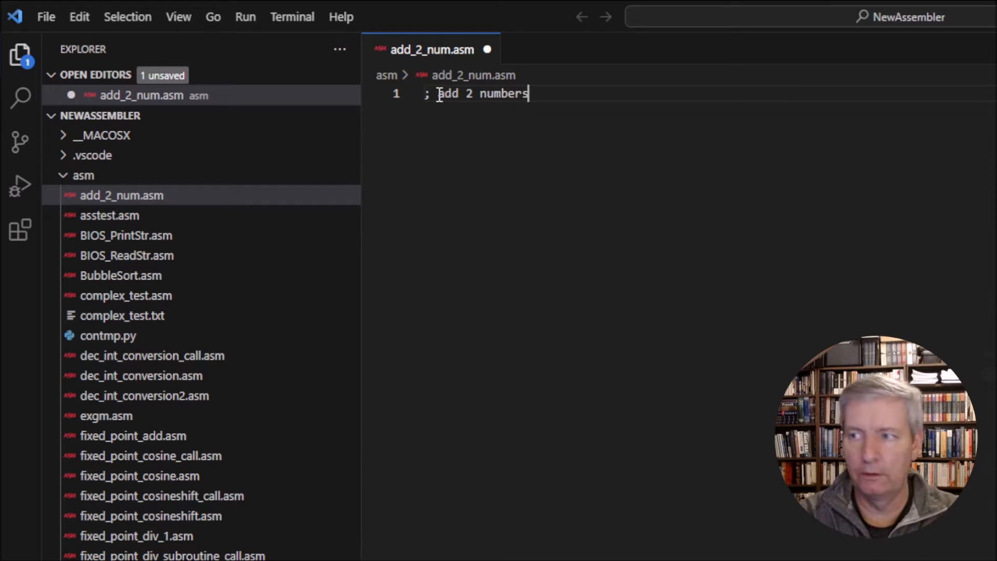
key(Enter)
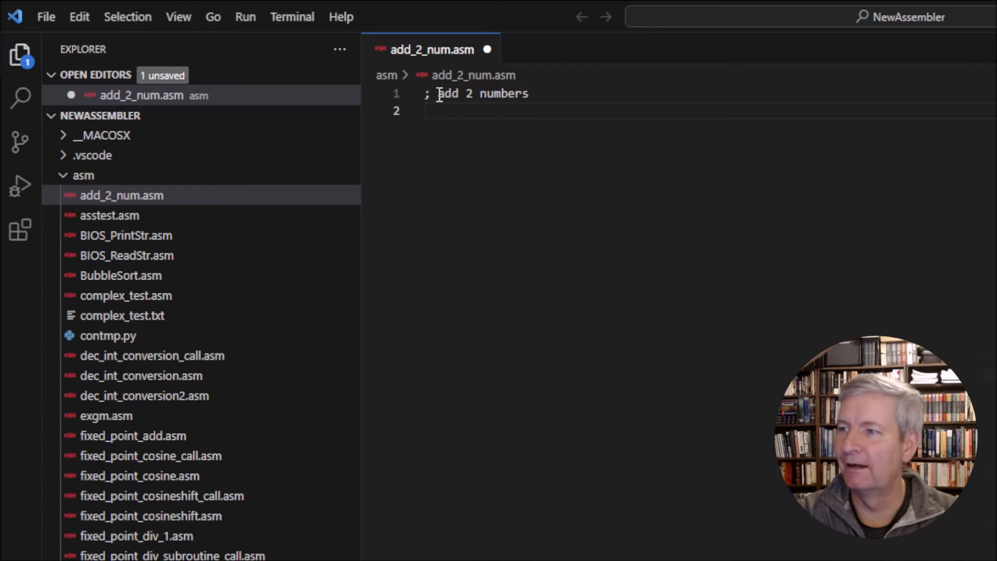
Step: Type the ORIGIN 0x8000 directive on line 3 and start an indented line below
text(ORIGIN)
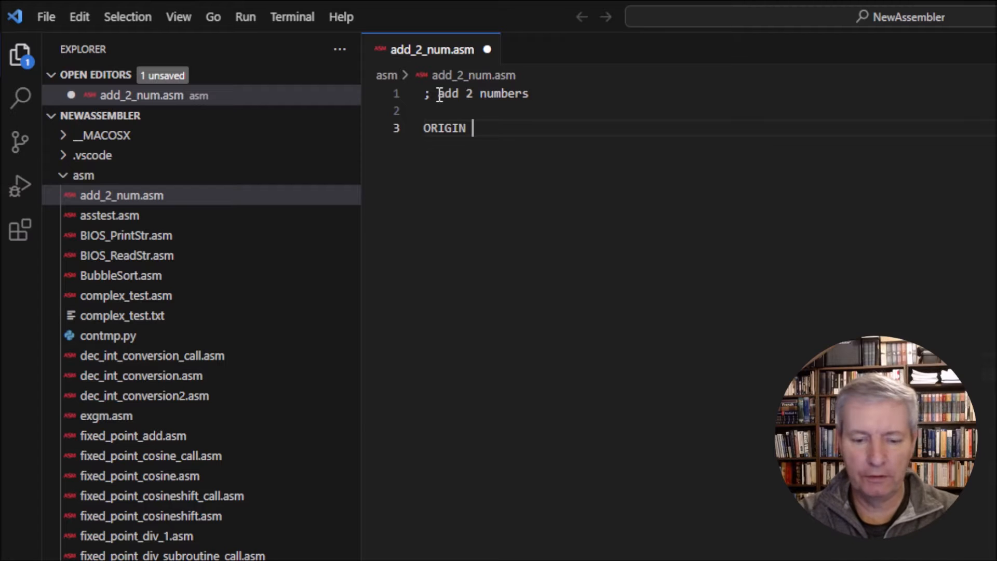
text(0)
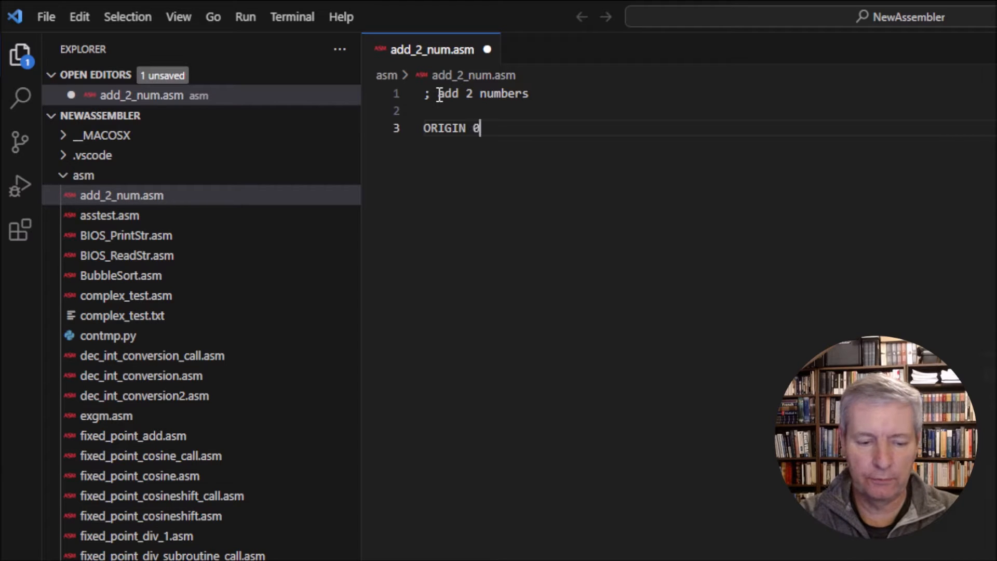
text(x8000)
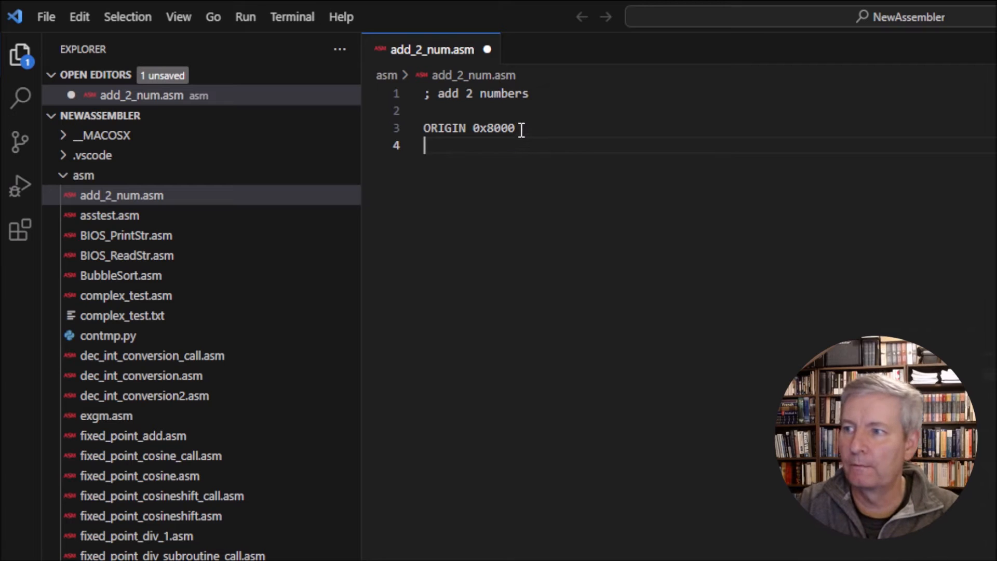
key(enter)
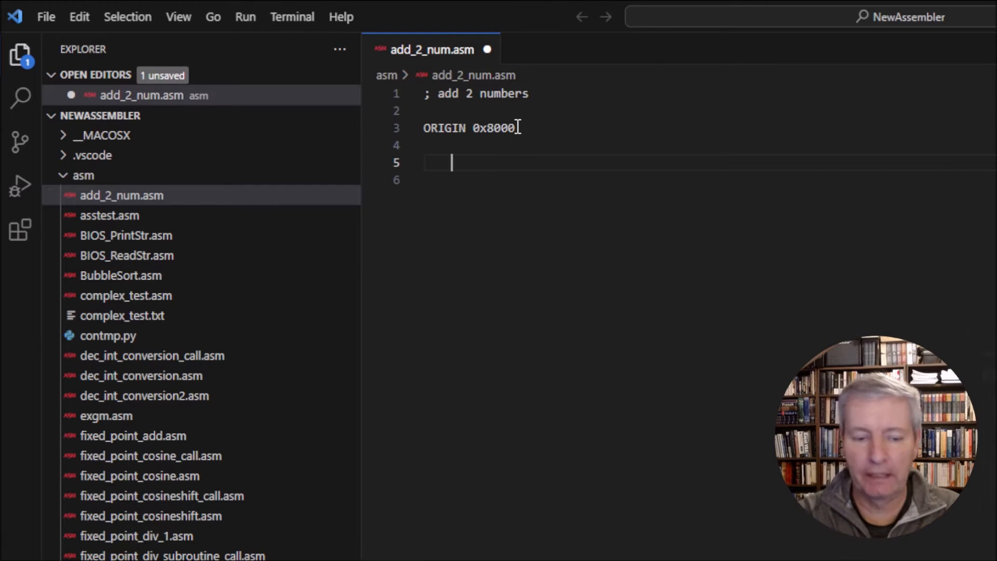
Step: Write "data #2 , r0" on line 5, correcting the stray #
text(d)
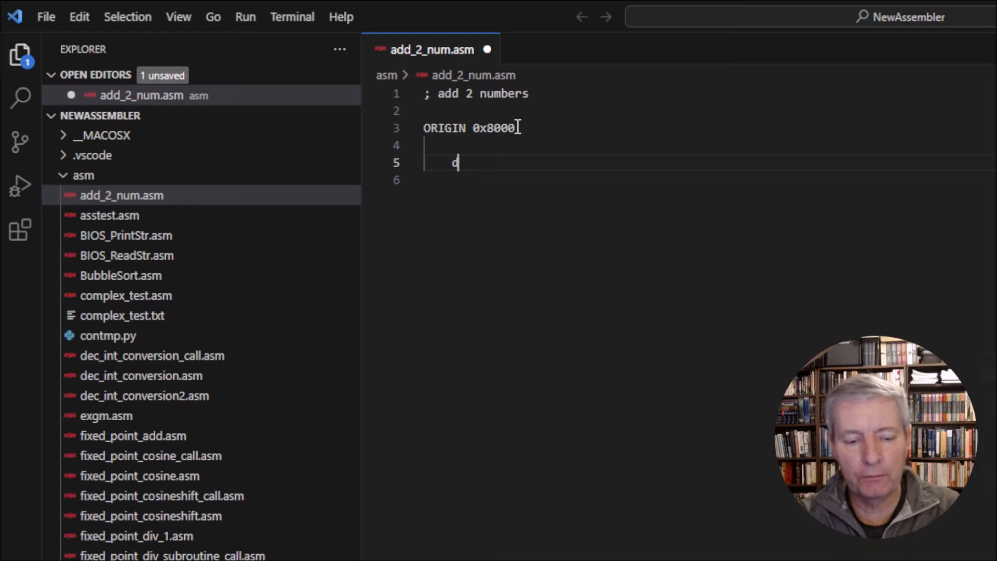
text(ata)
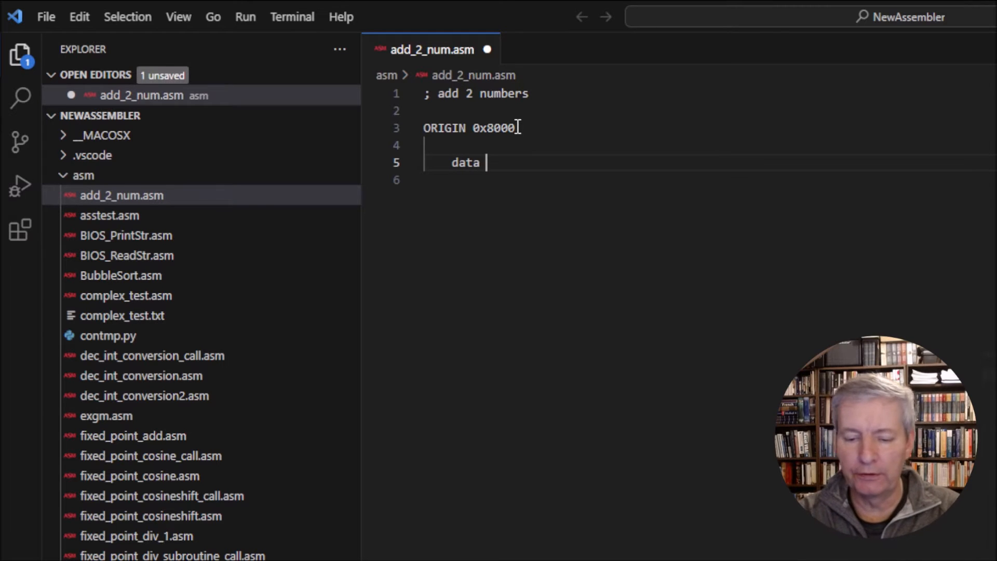
text(#)
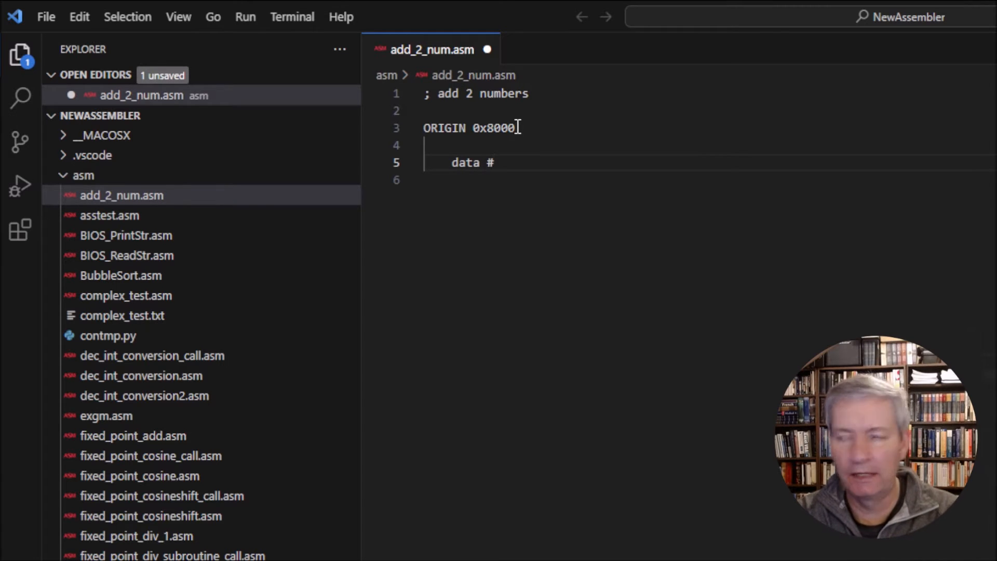
text(2 ,)
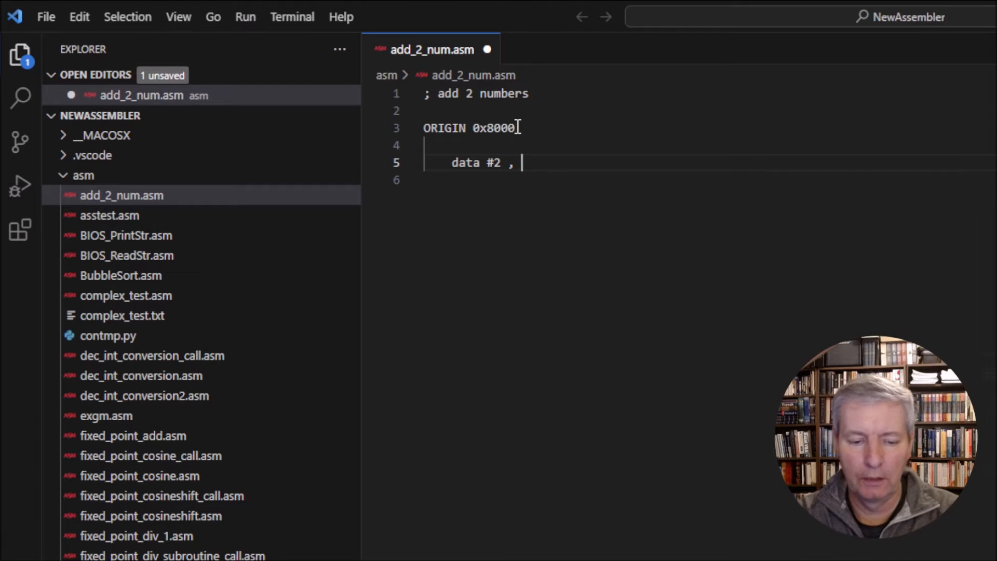
text(r0)
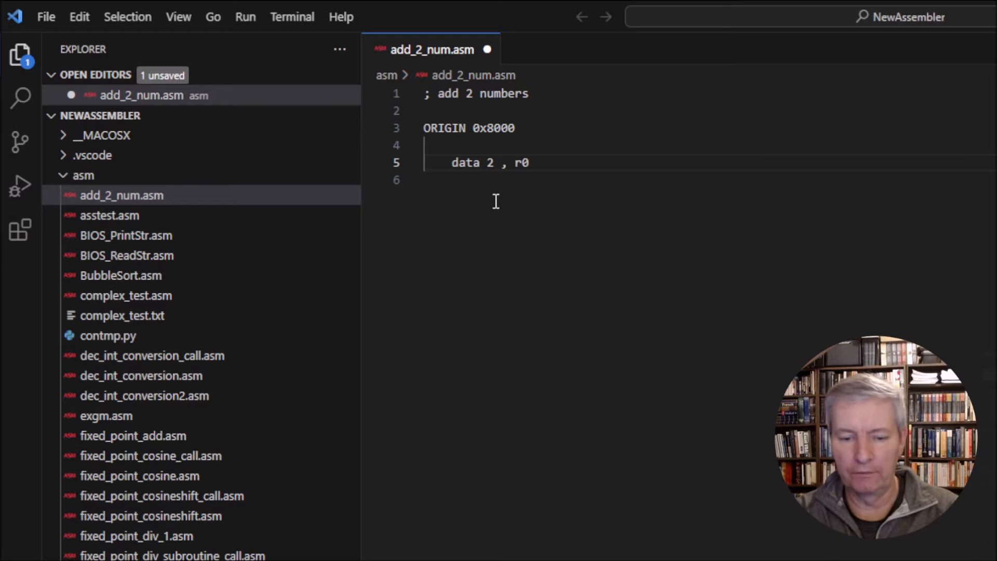
text(#)
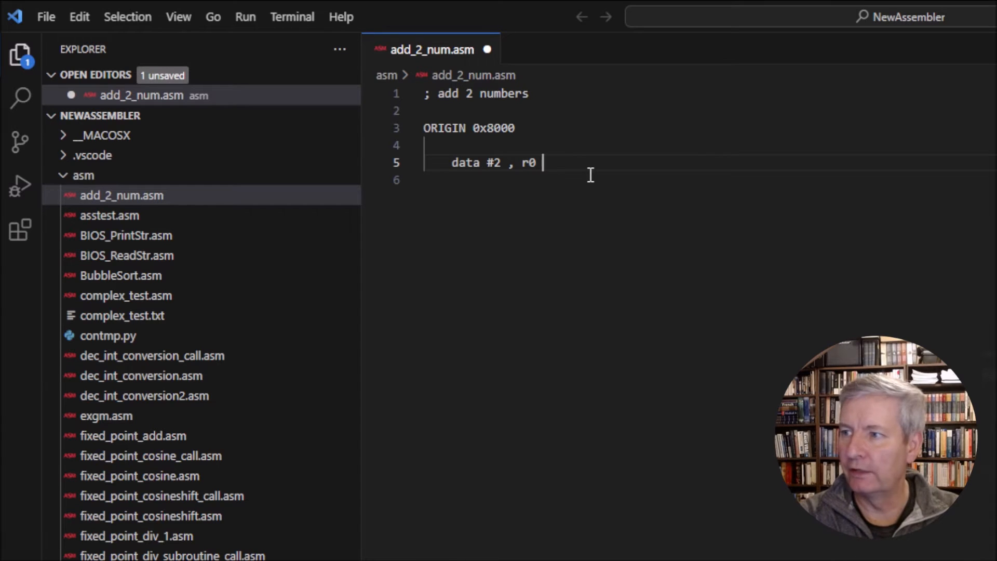
key(Backspace)
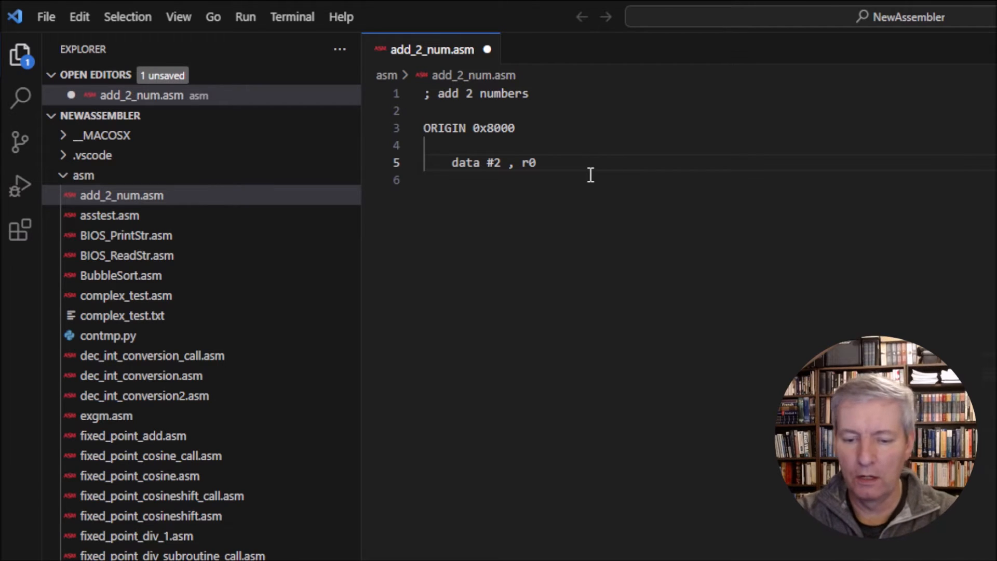
Step: Comment line 5 with "; r0 = 2" and add "data #3 , r1 ; r1 = 3"
click(618, 162)
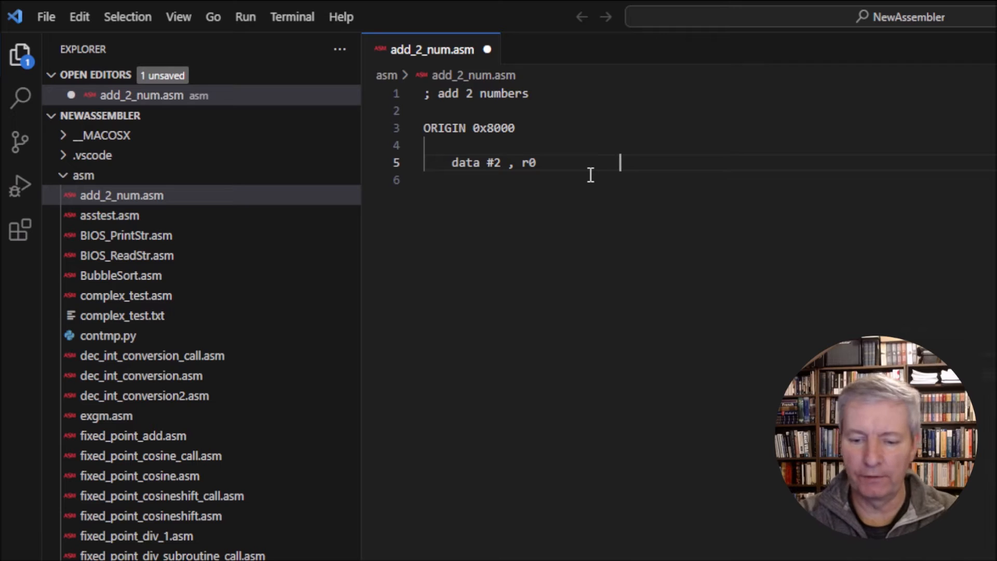
text(;)
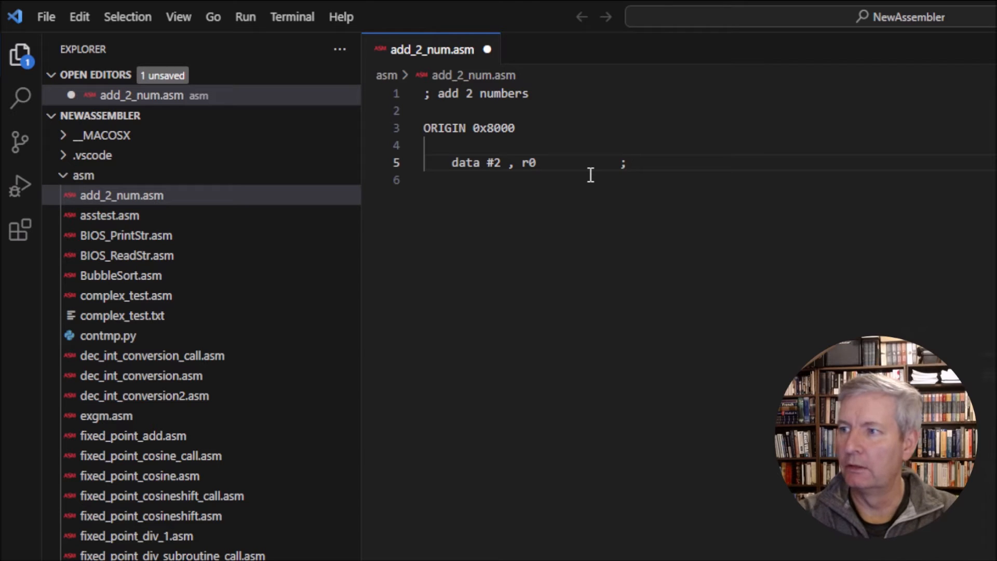
text(r0 =)
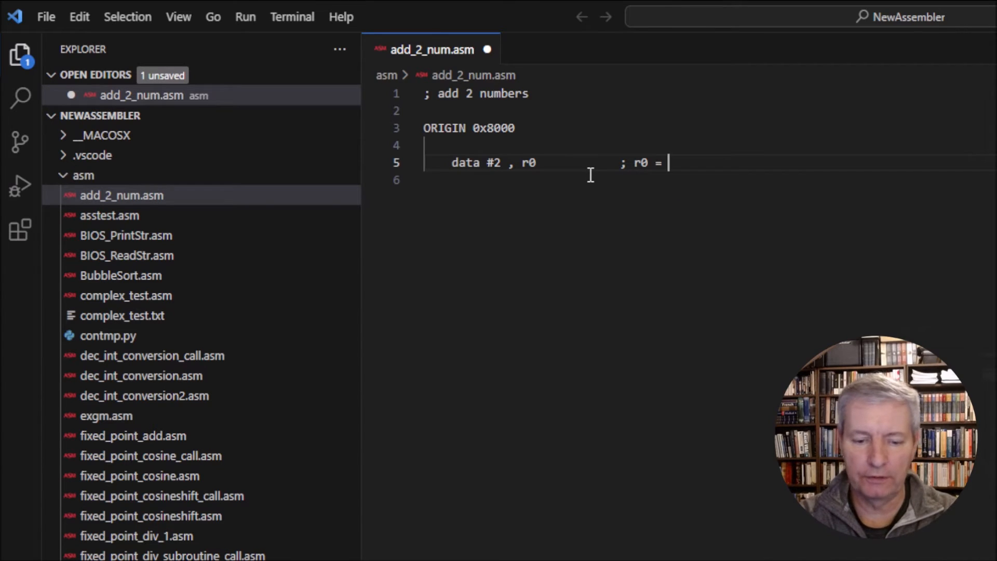
text(2)
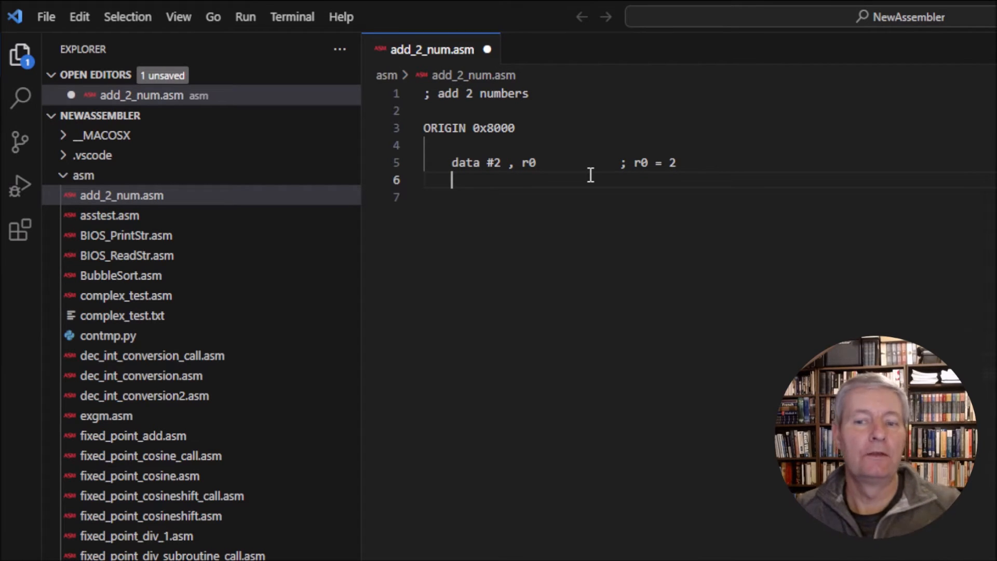
text(data)
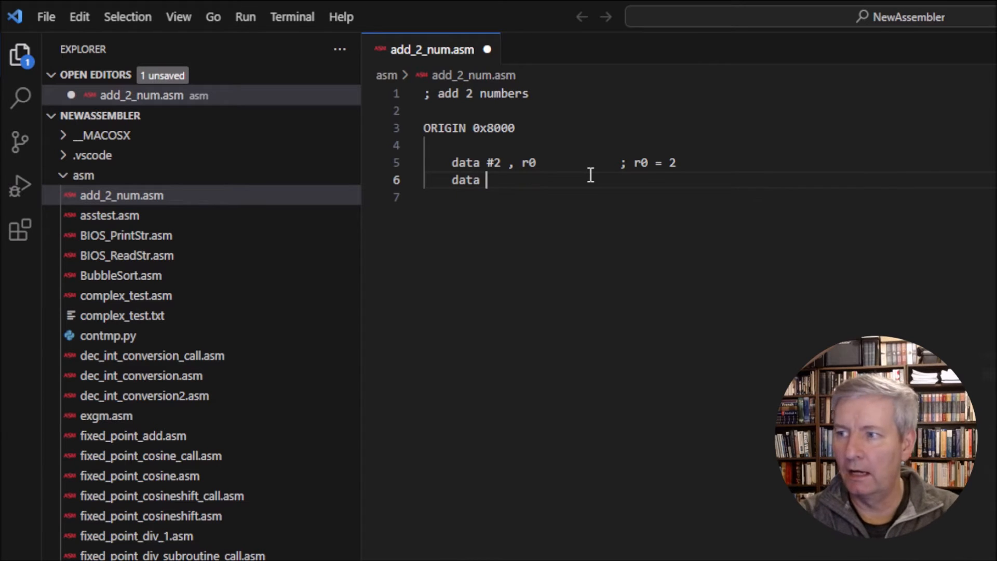
text(#3)
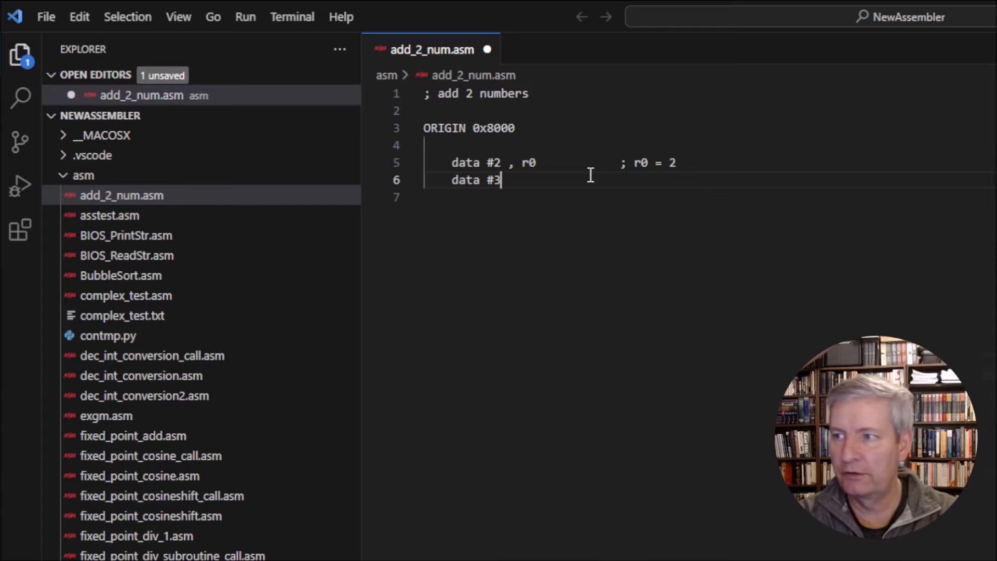
text(, r1)
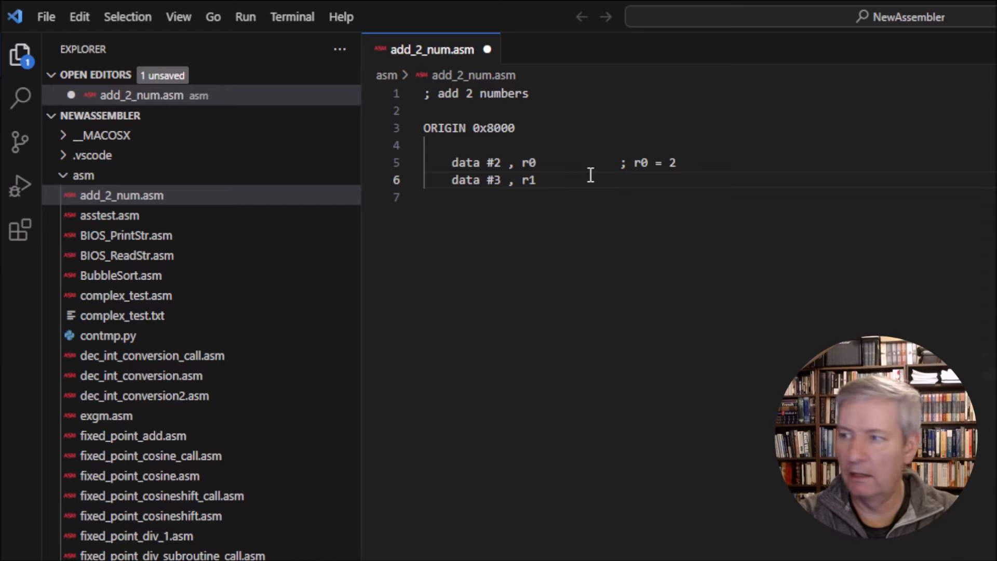
text(; r1 = 3)
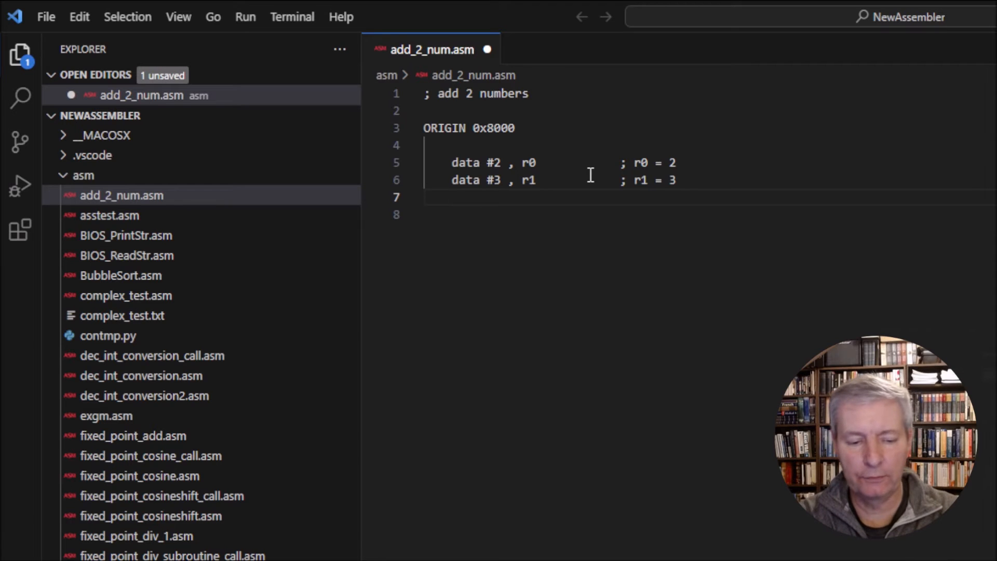
Step: Write "add r0 , r1" on line 7 and begin an aligned comment
text(add r0)
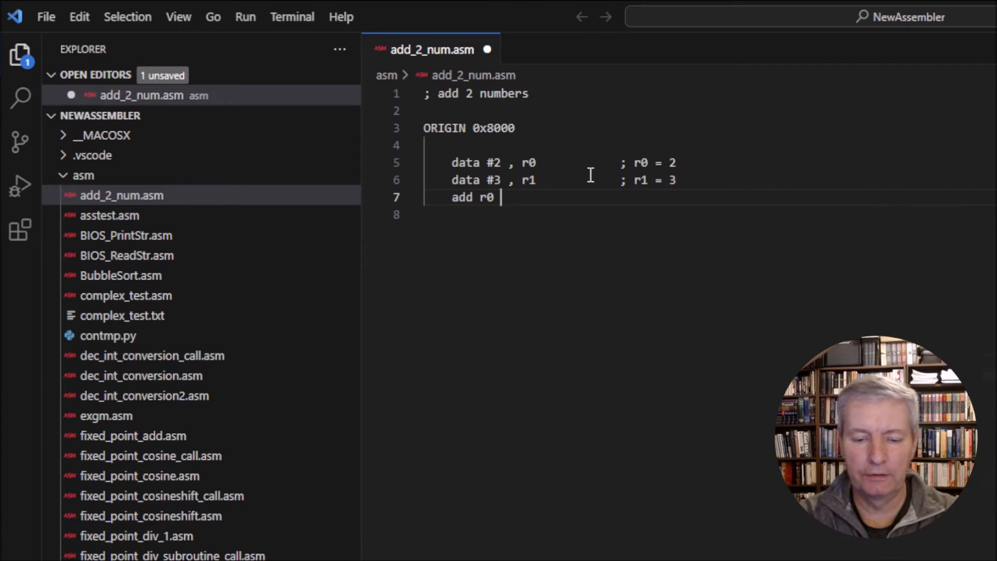
text(, r1)
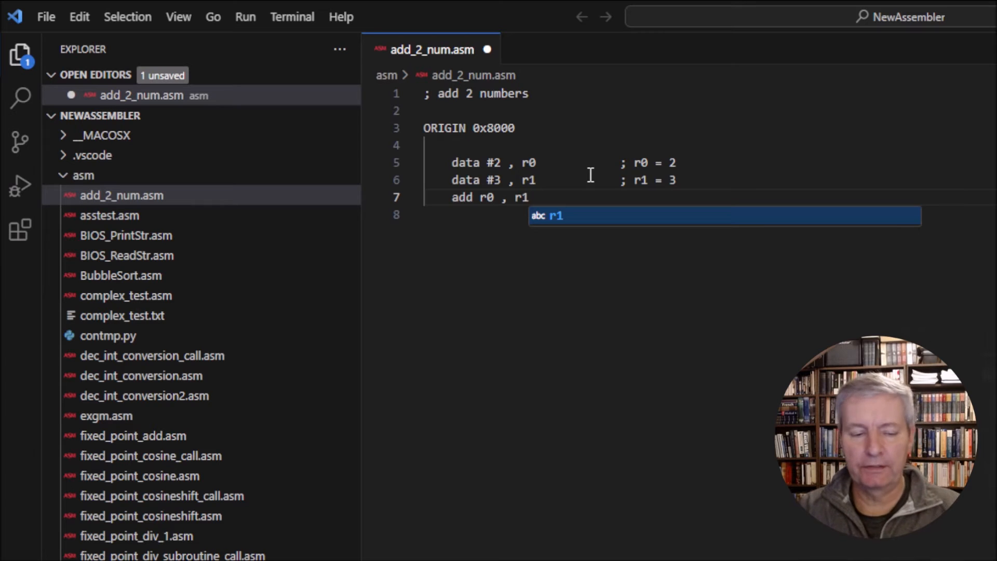
key(Escape)
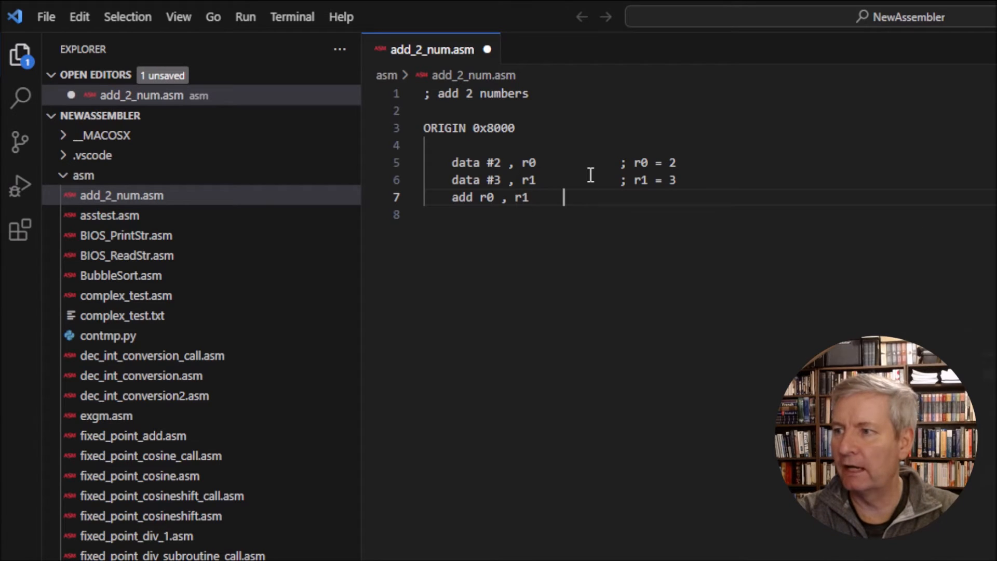
text(;)
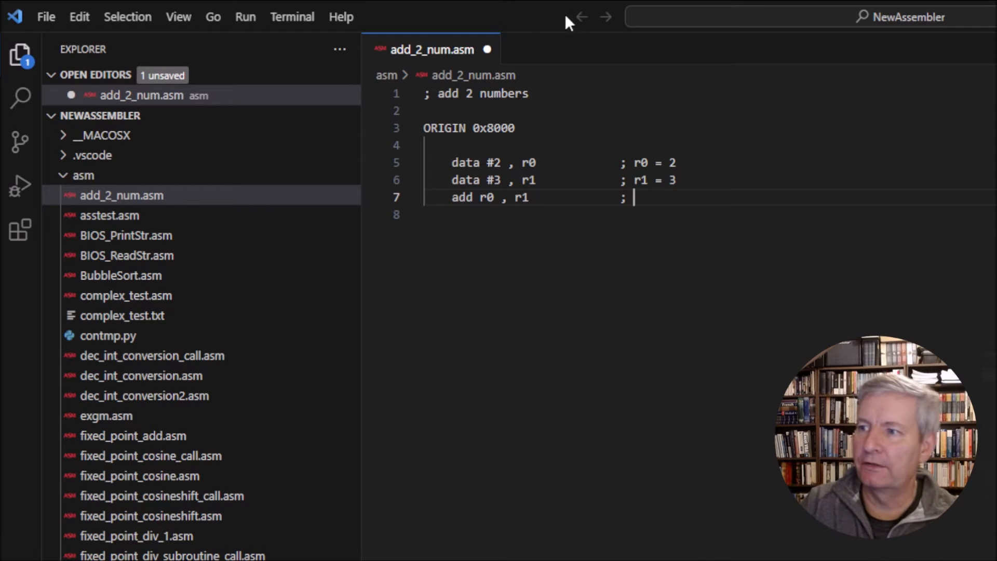
mouse_move(479, 202)
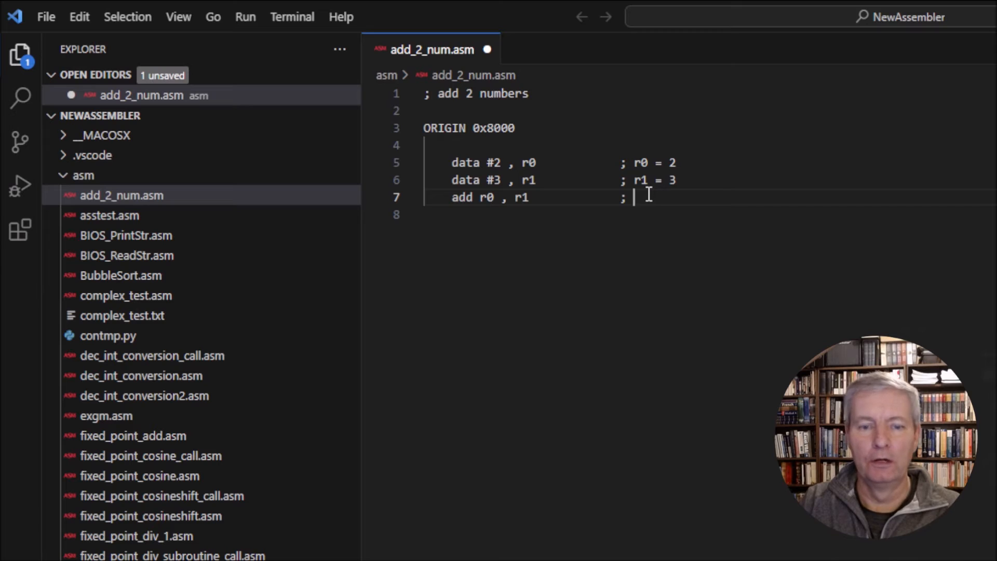
Step: Complete line 7's comment as "r1 = r0 + r1 = 2 + 3 = 5", fixing the wrong result
text(r1 =)
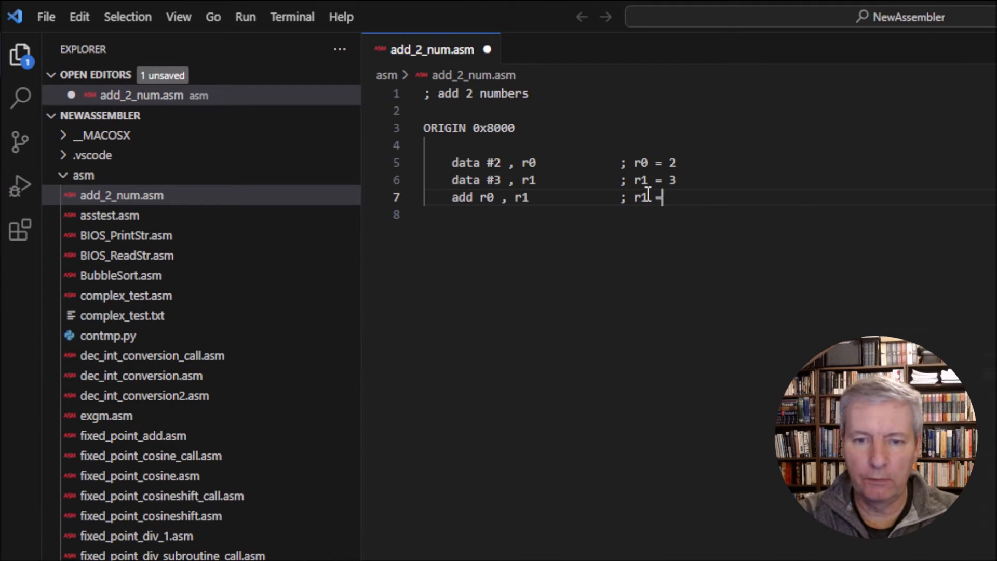
text(r0)
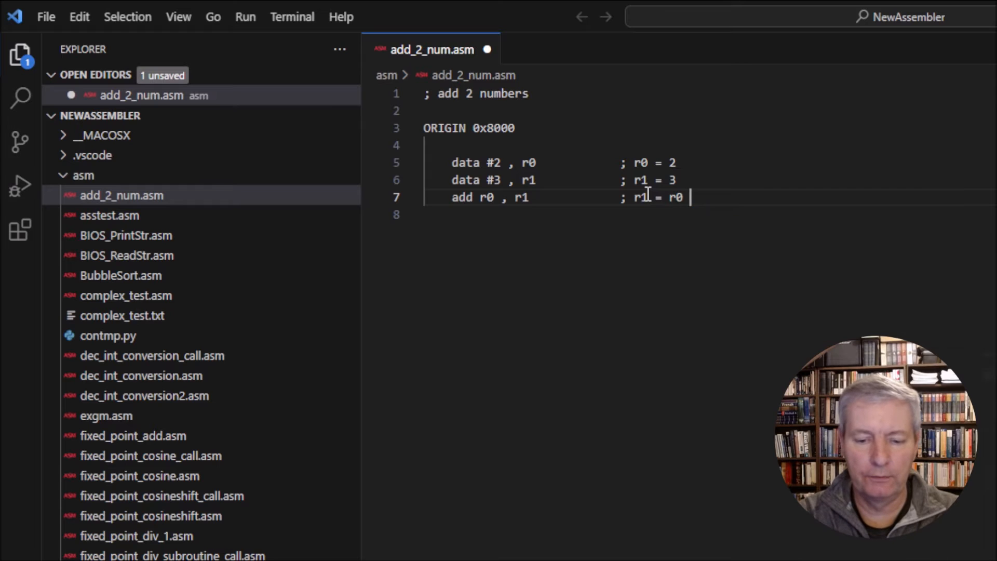
text(+ r1)
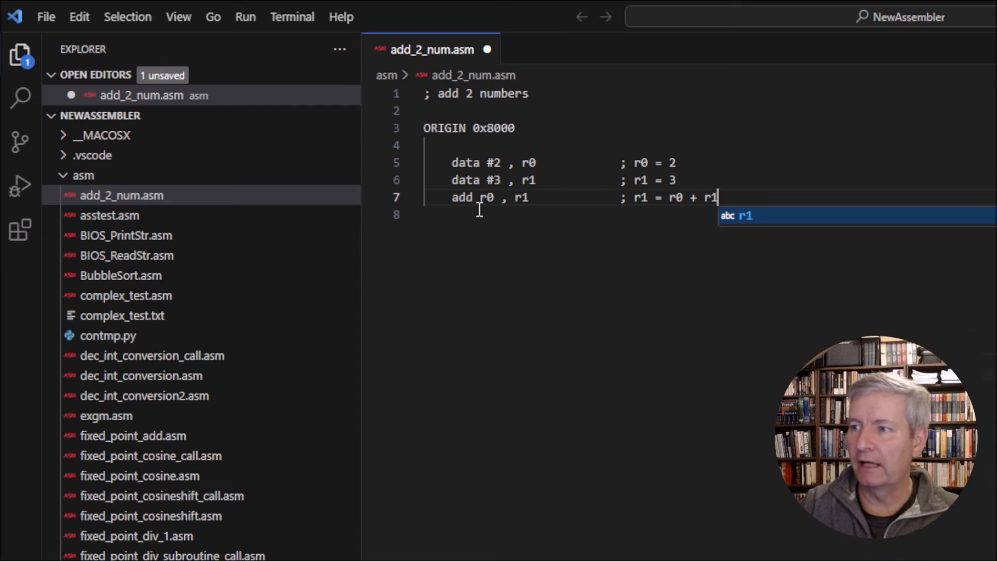
mouse_move(527, 220)
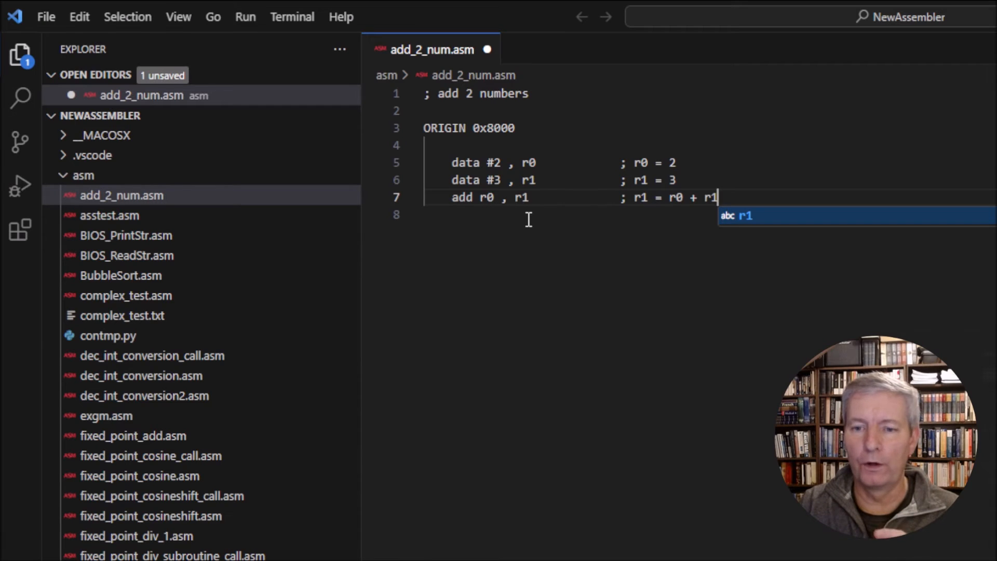
mouse_move(559, 214)
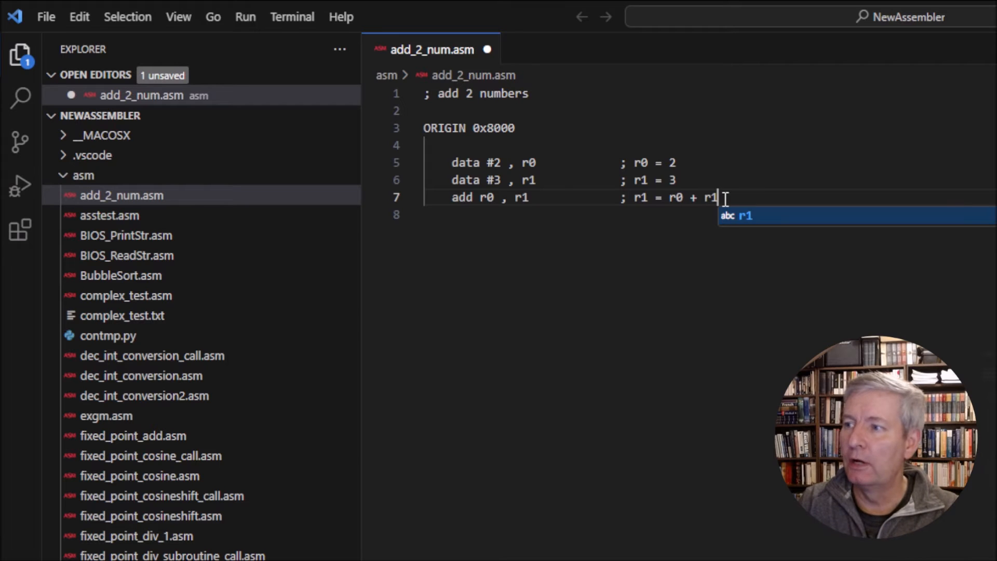
key(Escape)
text( = 2 +)
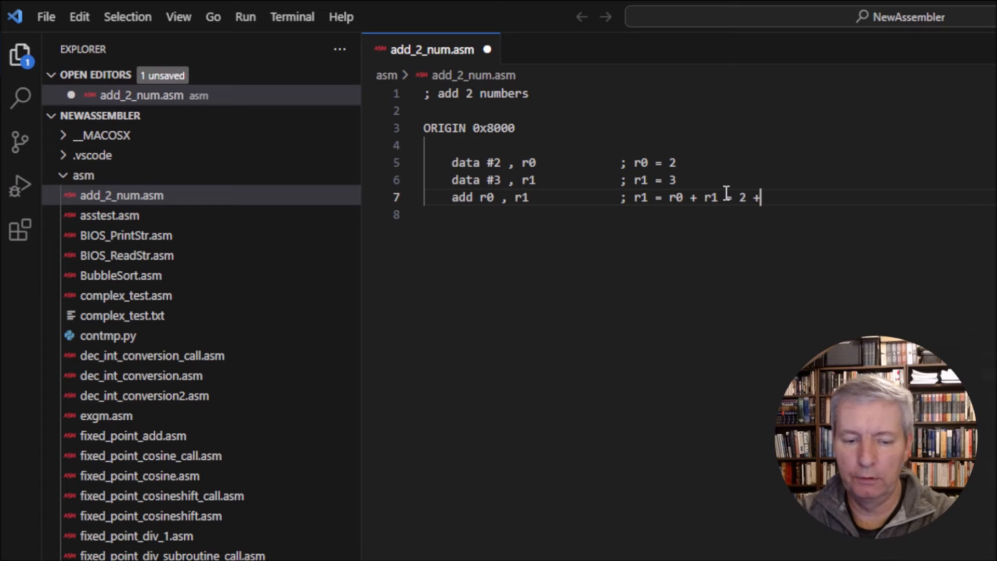
text(# =)
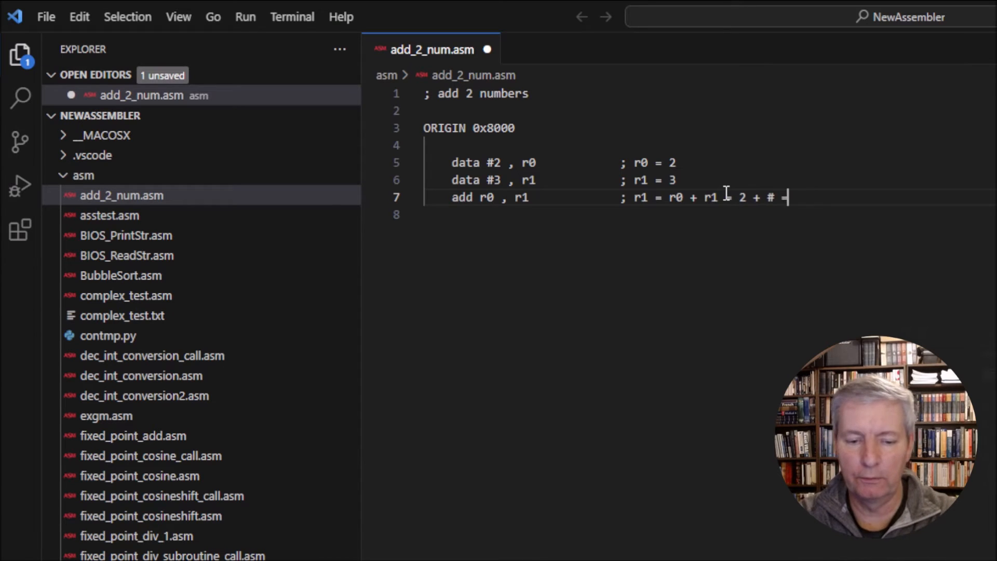
text(6)
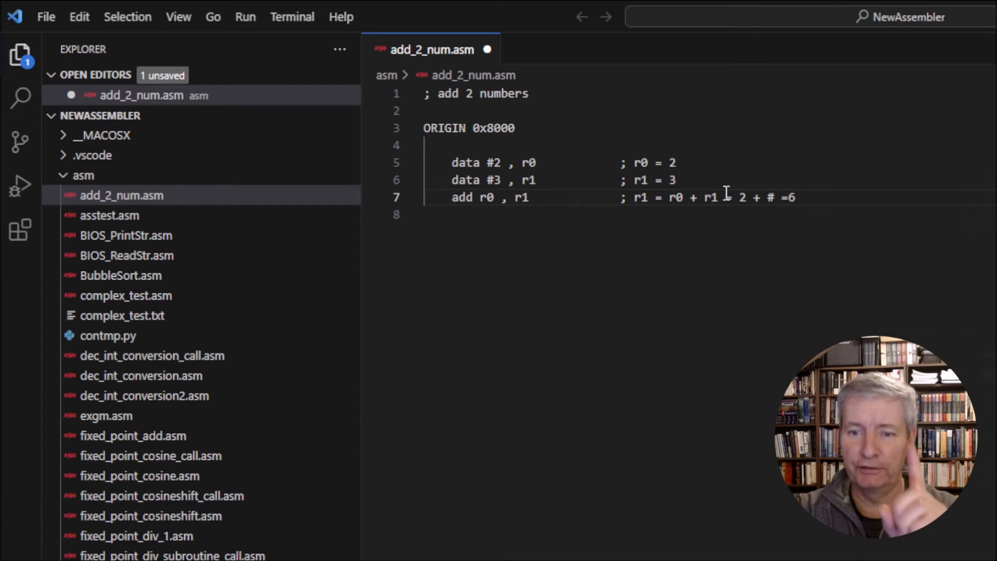
key(Backspace)
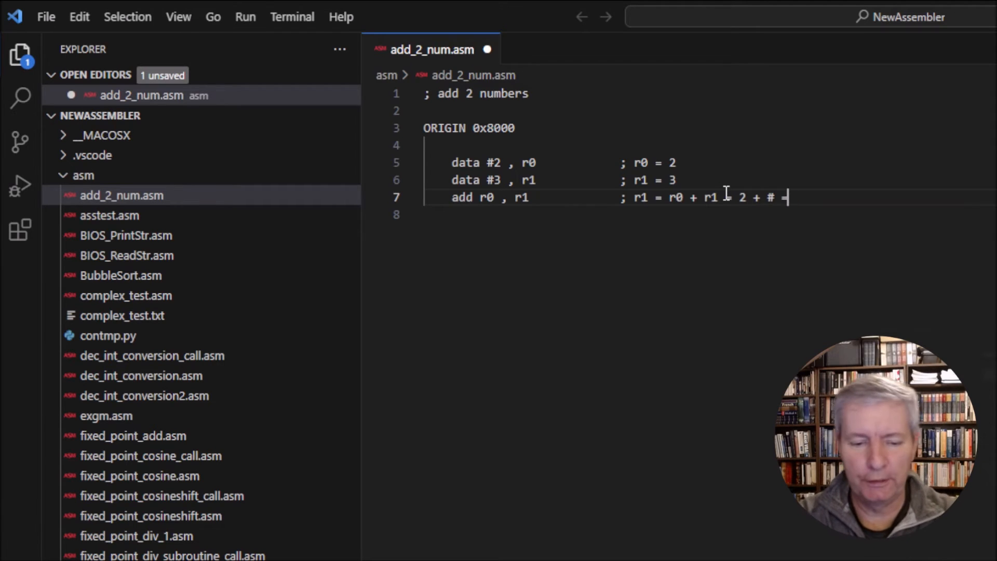
text(5)
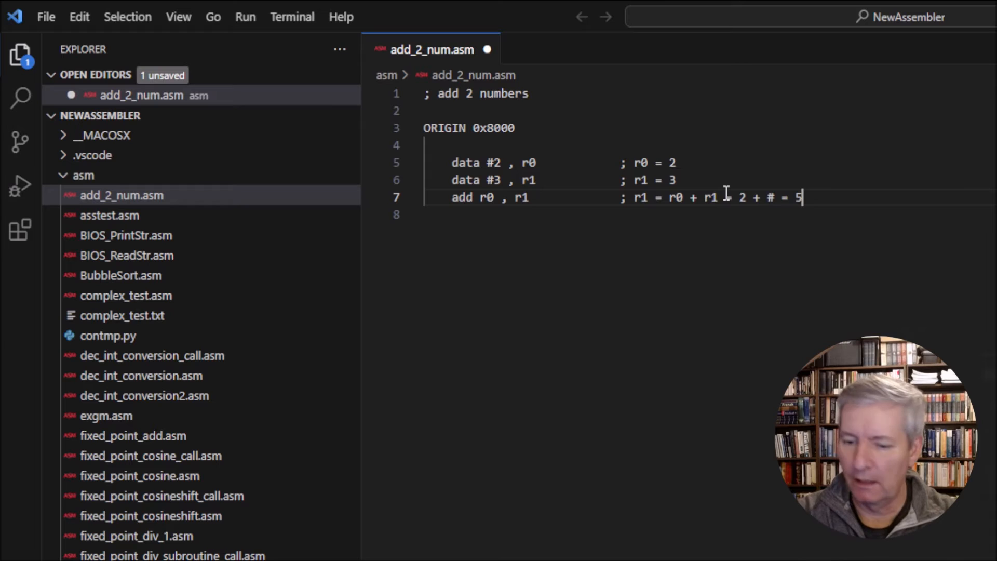
key(Backspace)
text(3)
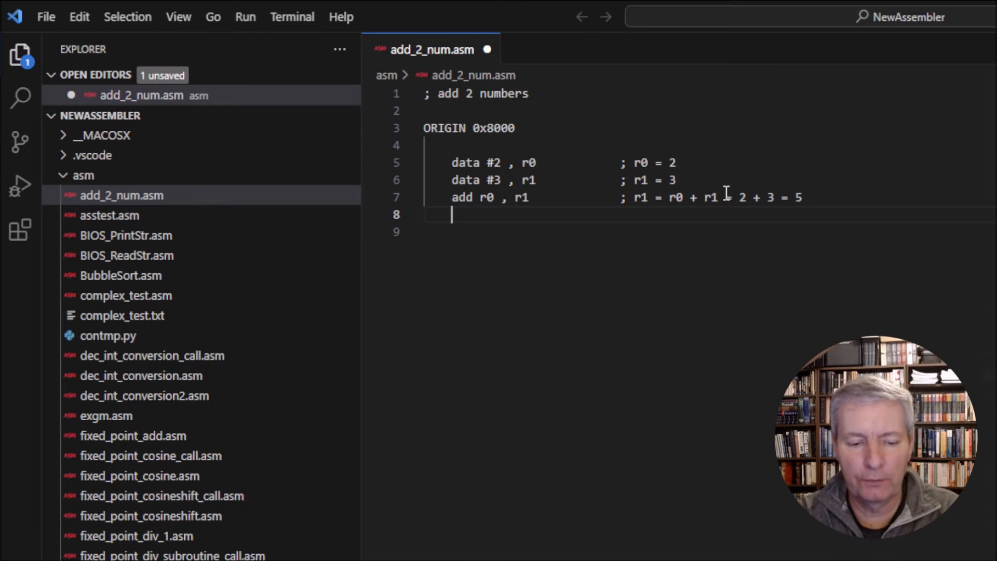
Step: Type end on line 8 to close the program
text(end)
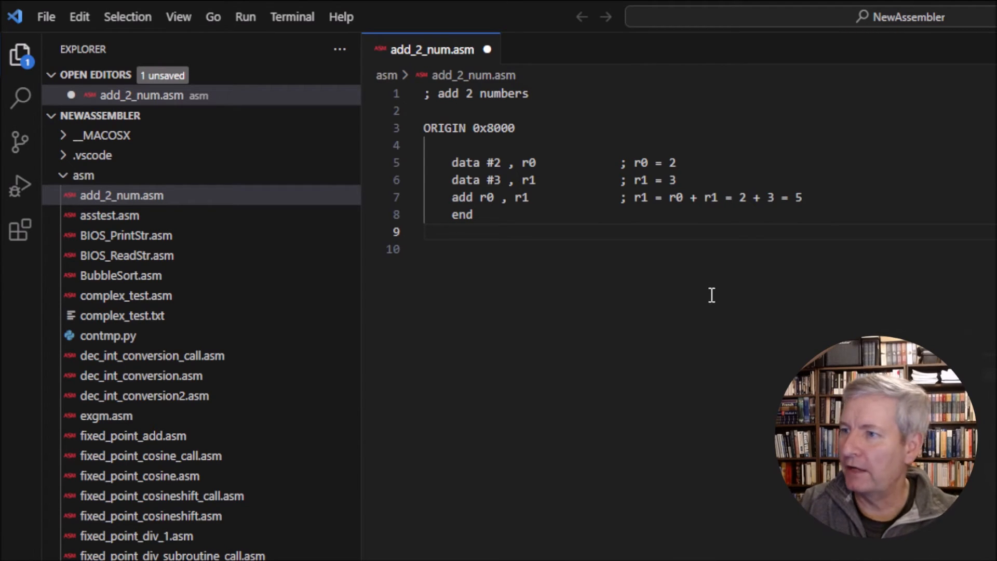
mouse_move(292, 16)
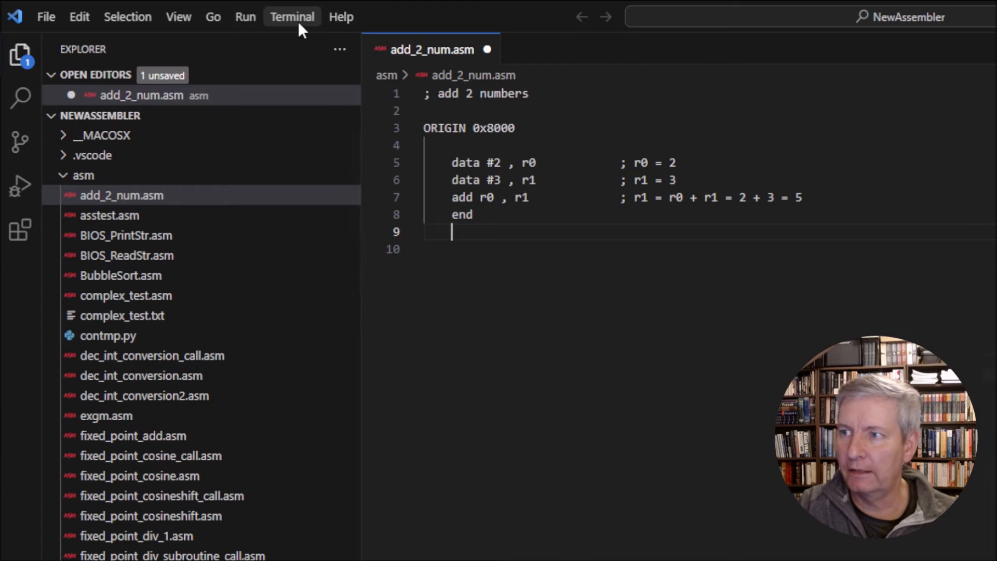
Step: Run the Assemble File task from the Terminal menu on add_2_num.asm
click(292, 16)
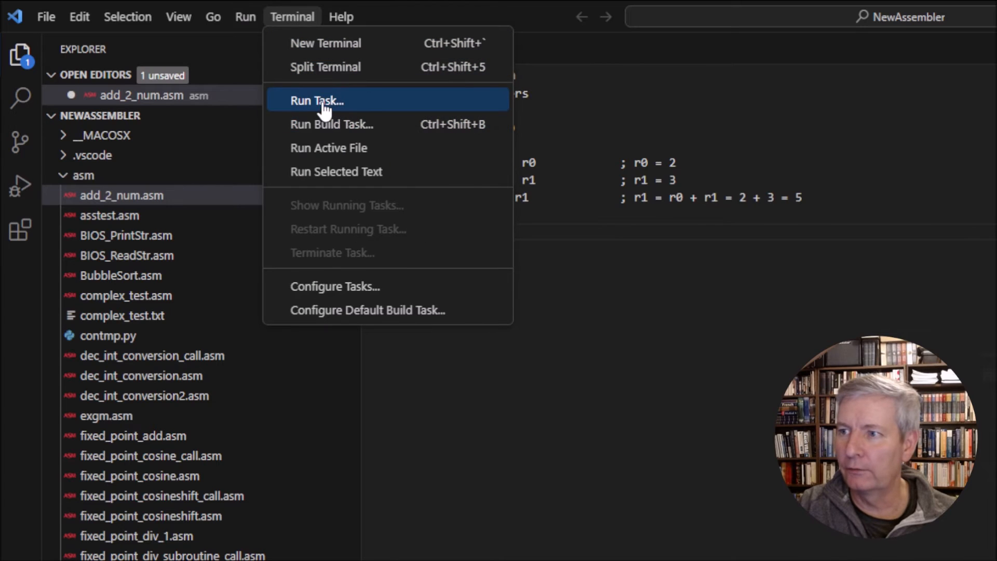
click(316, 101)
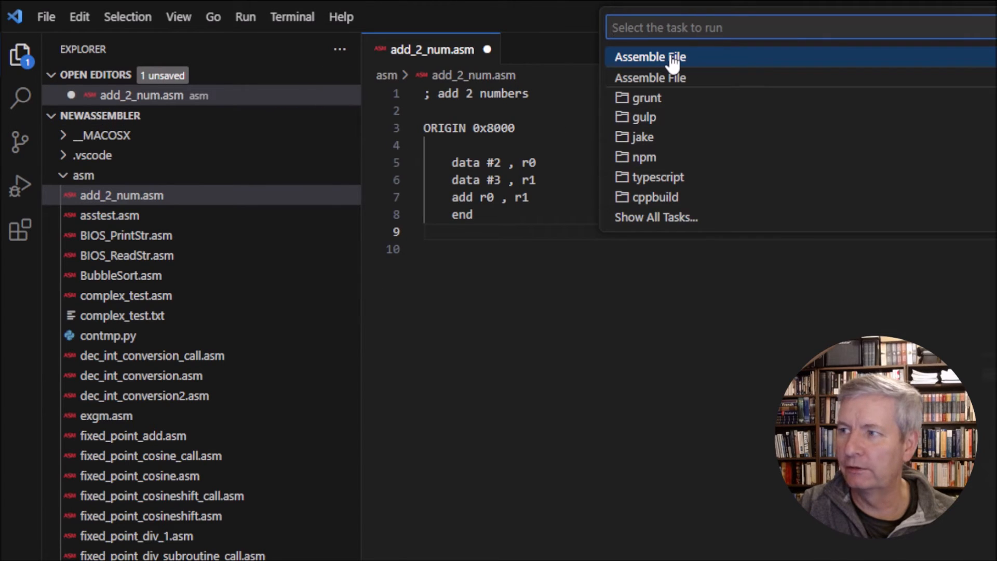
click(649, 57)
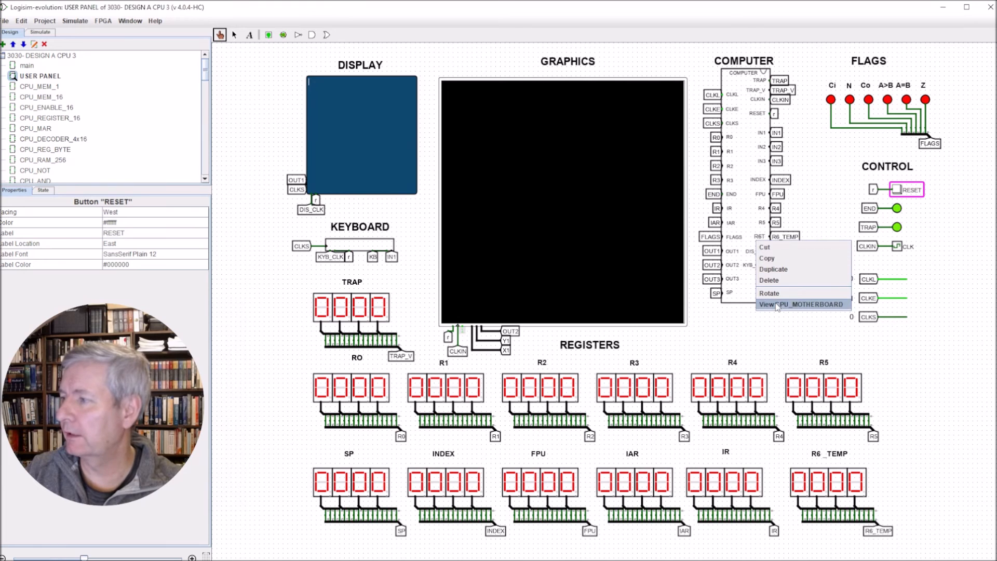
Step: View the CPU_MOTHERBOARD subcircuit from the USER PANEL's COMPUTER component
click(802, 303)
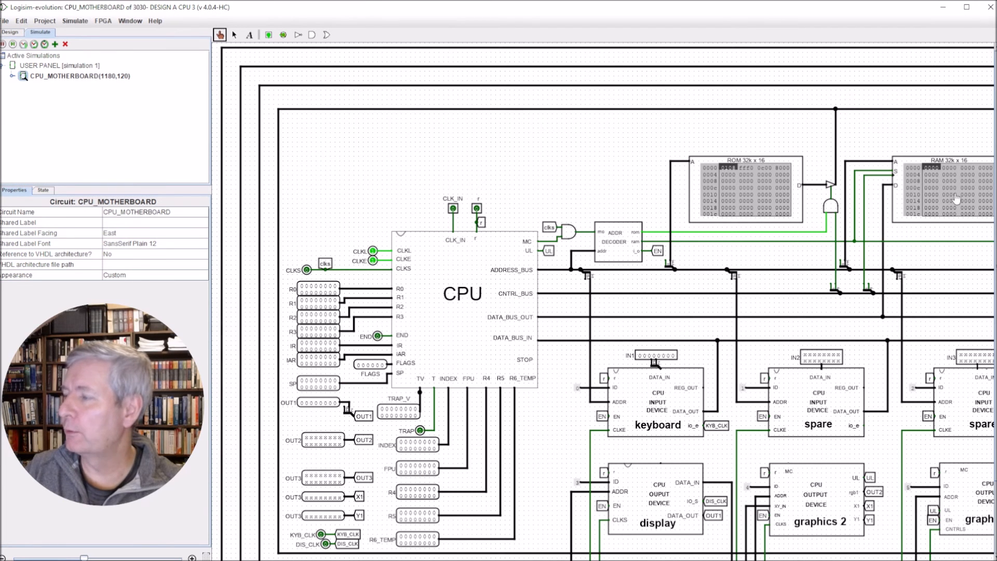
mouse_move(932, 172)
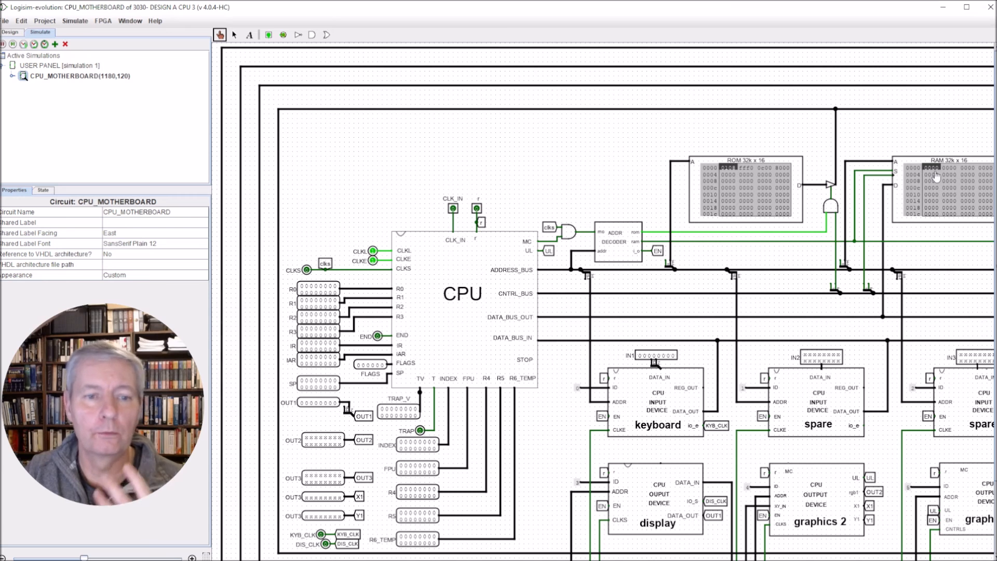
Step: Load the add_2_num.mc image into the motherboard RAM through its memory editor
right_click(934, 176)
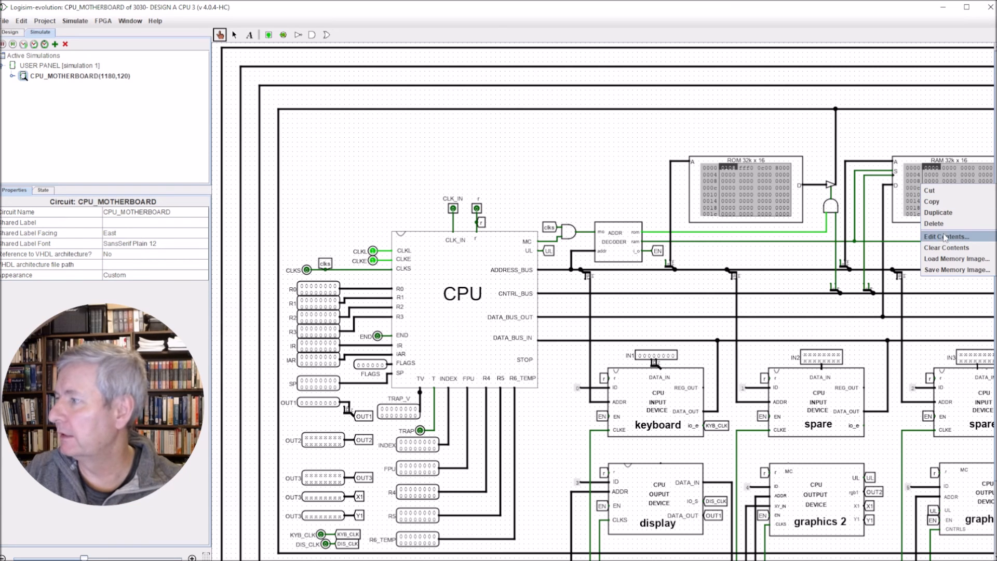
click(950, 237)
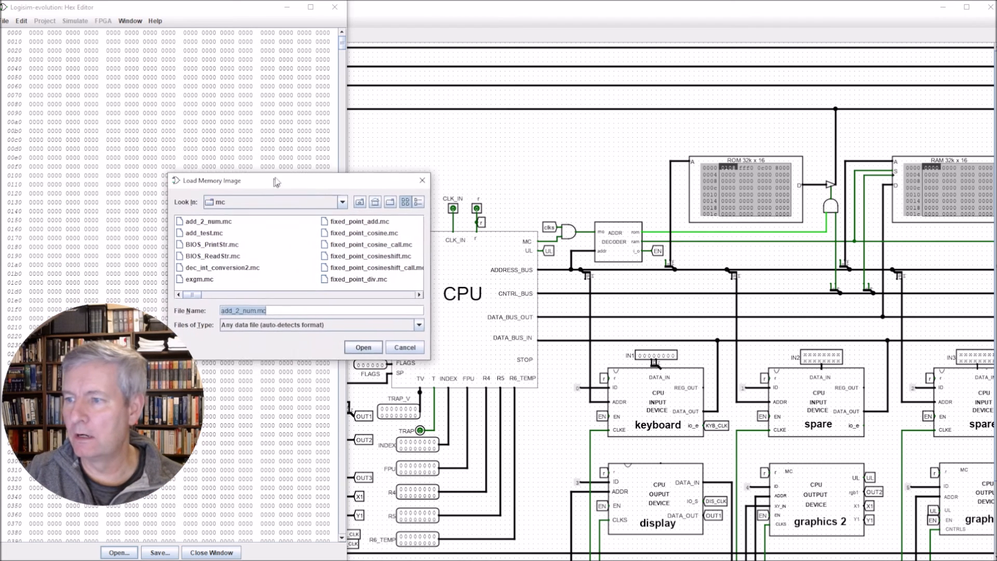
drag(267, 180, 258, 170)
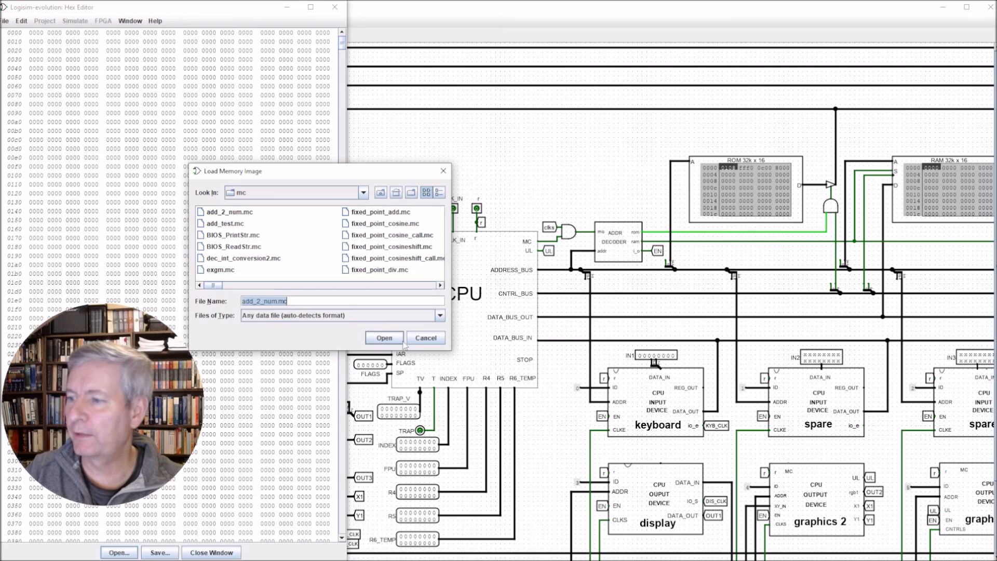
click(383, 337)
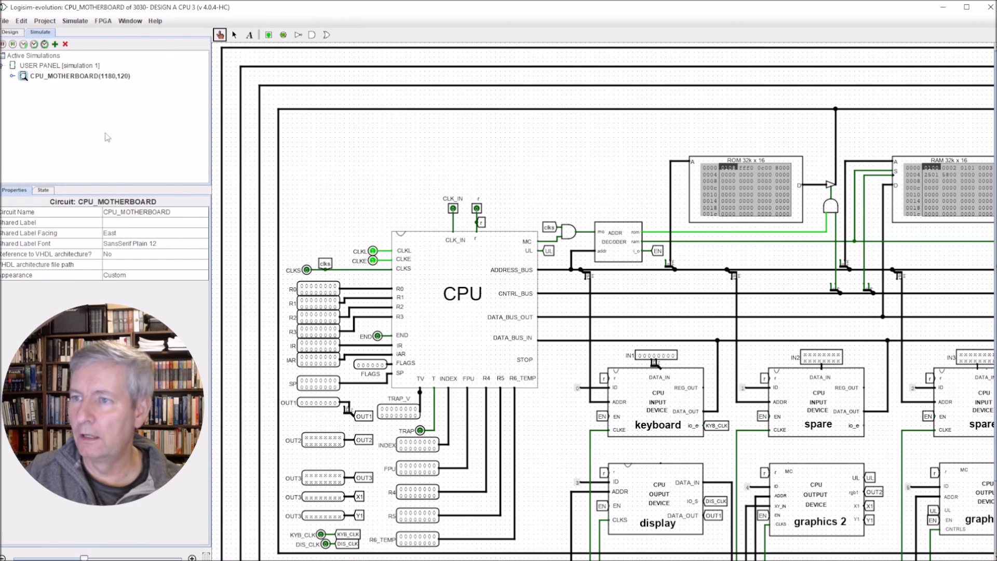
Step: Open the USER PANEL circuit and enable Auto-Tick so the program runs, giving R1 = 5
click(11, 31)
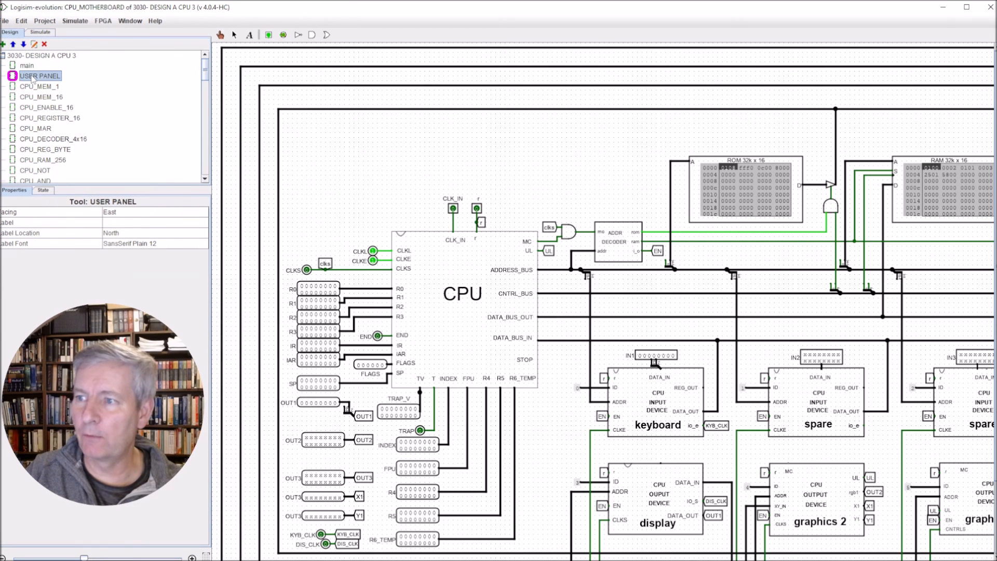
double_click(40, 75)
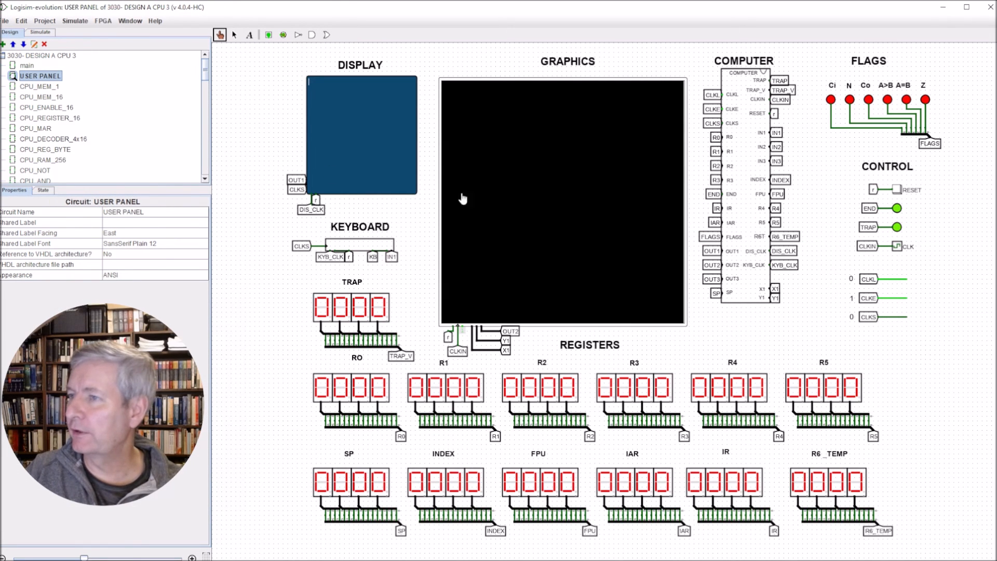
click(74, 20)
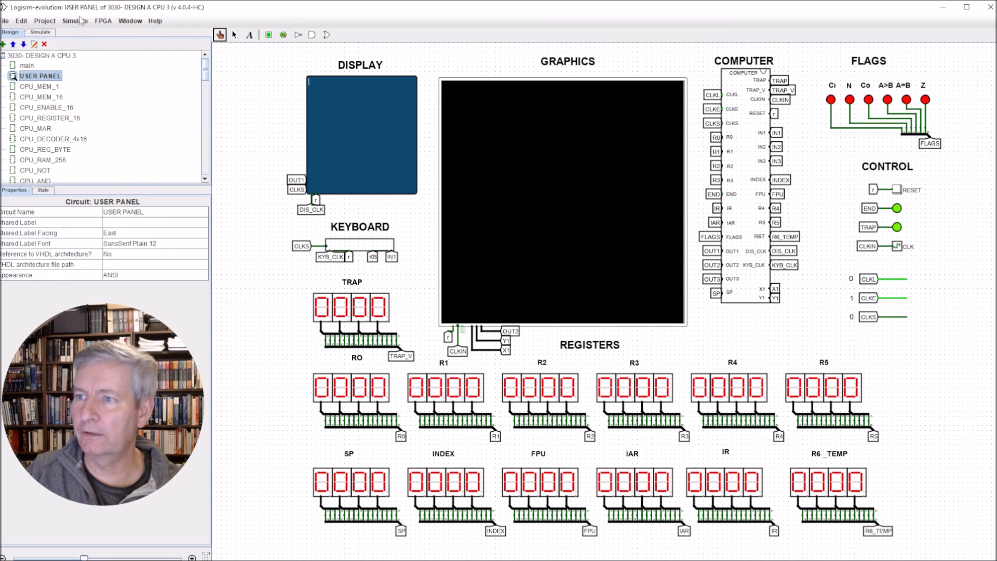
click(74, 21)
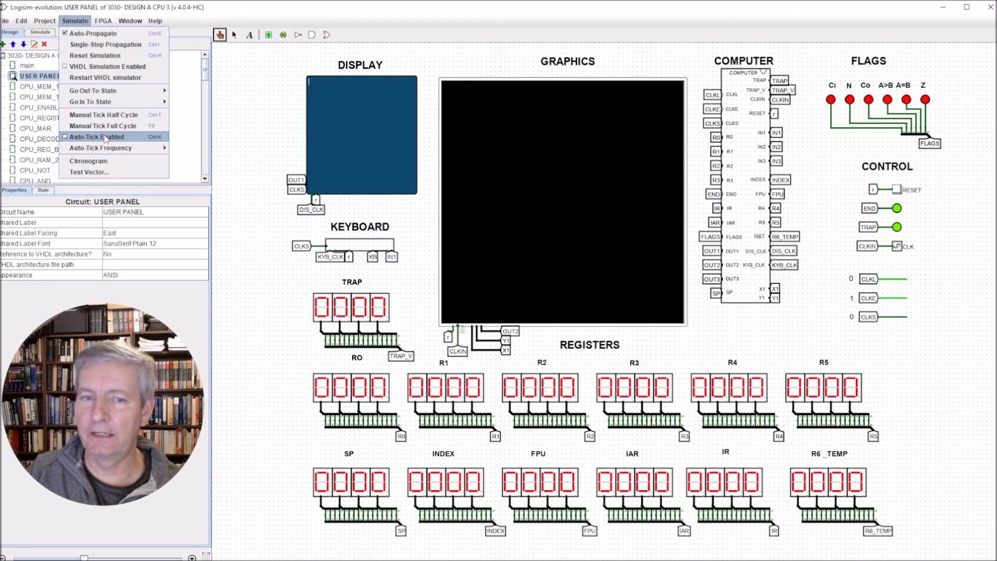
click(93, 137)
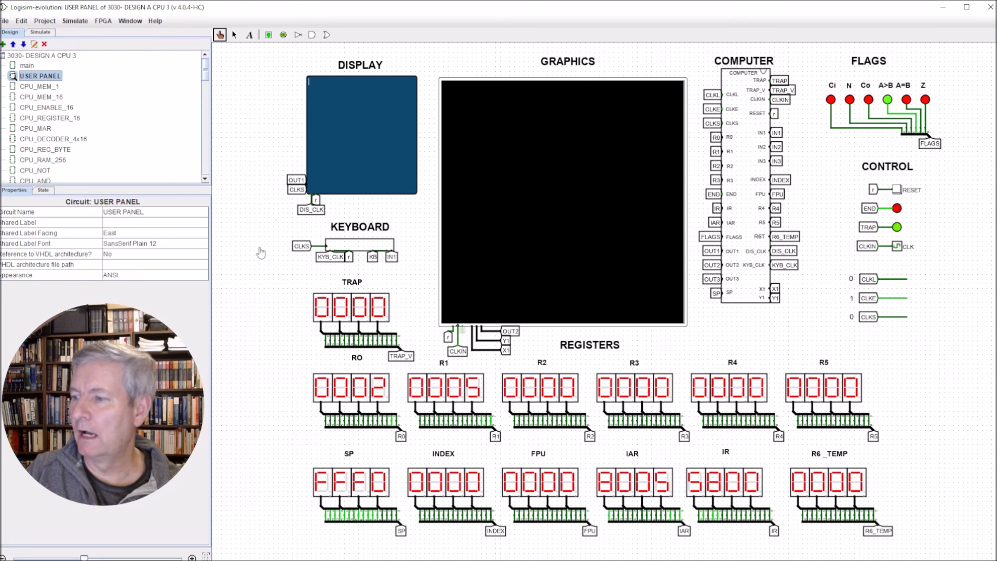
mouse_move(354, 420)
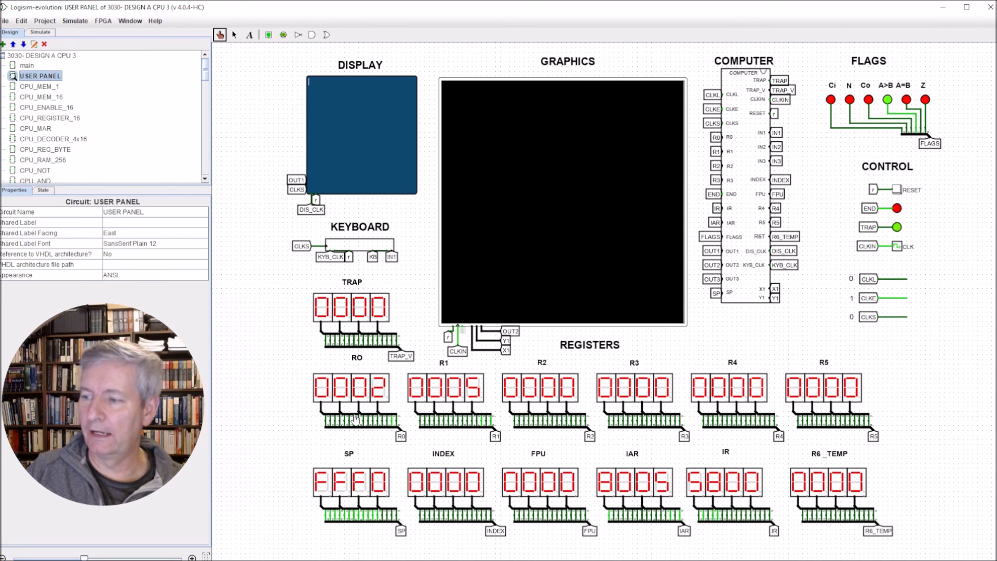